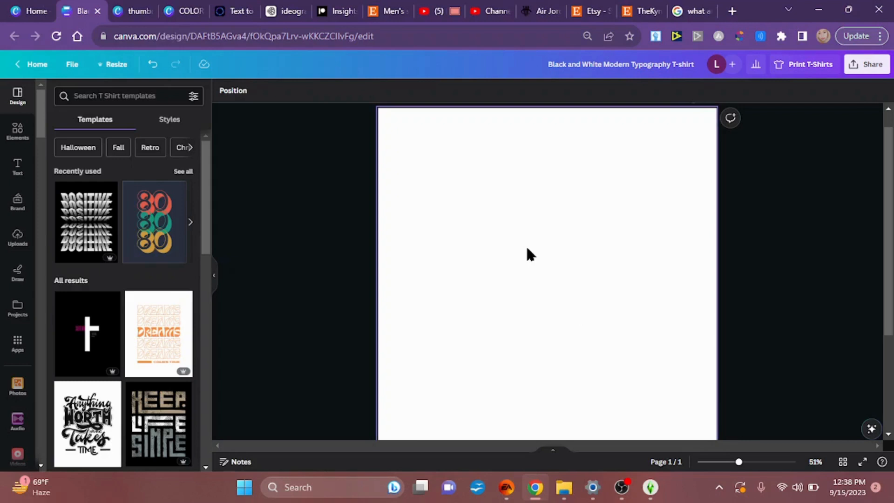
mouse_move(542, 378)
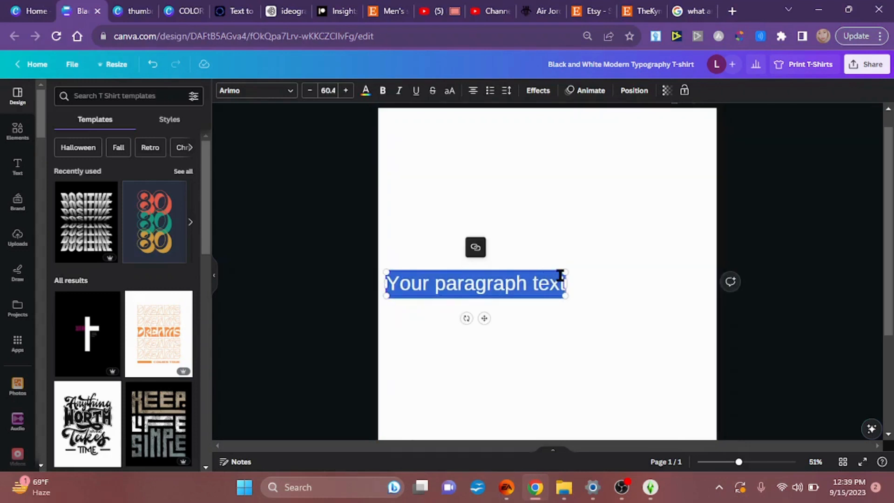
Enlarge the new paragraph text box and select its placeholder text for replacement
drag(564, 293, 622, 263)
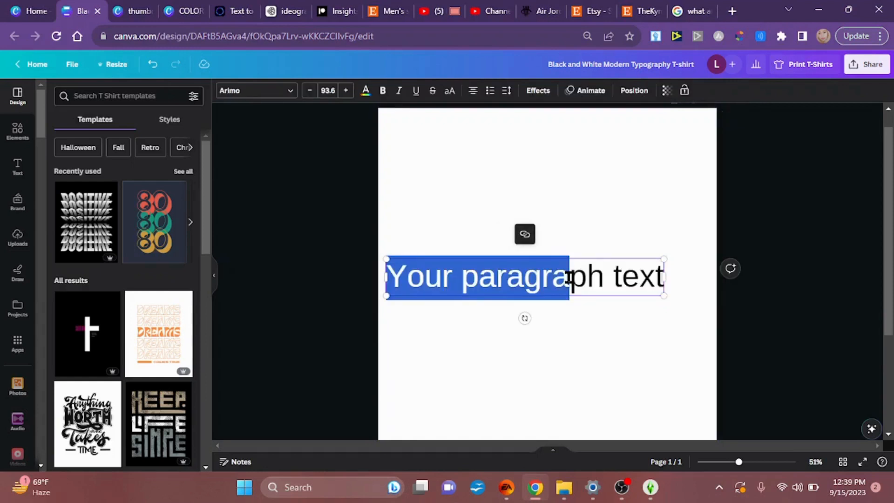
double_click(514, 277)
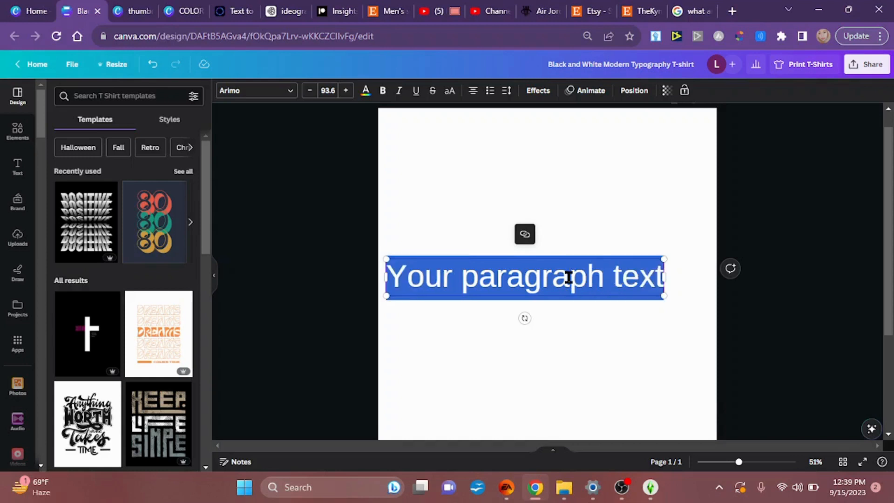
Make the text read QUEEN at about size 206 and centre it horizontally on the page
text(QUEEN)
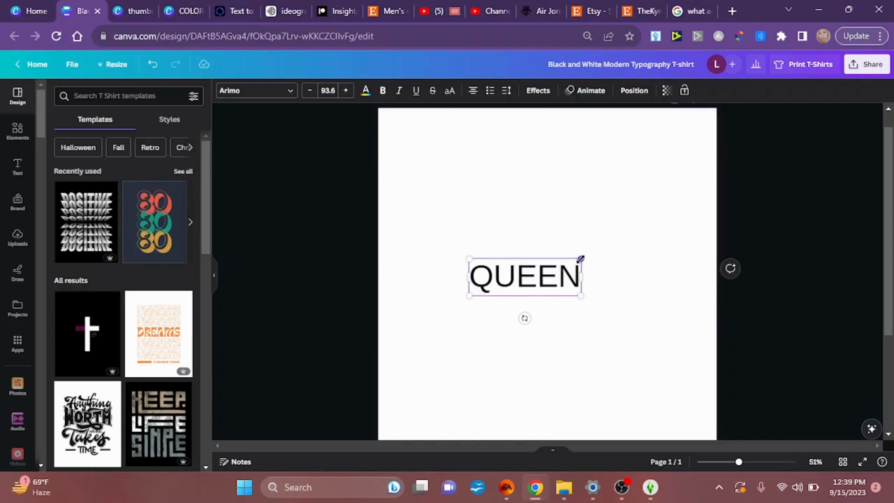
drag(580, 258, 670, 229)
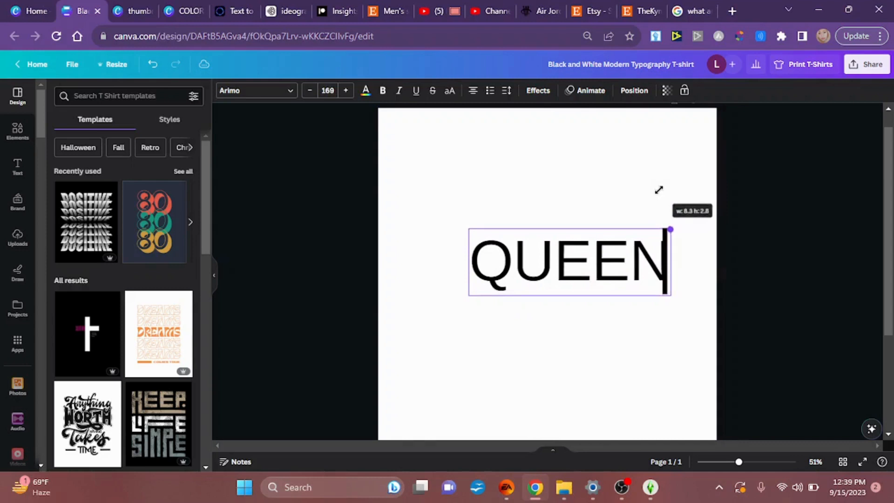
drag(669, 229, 683, 225)
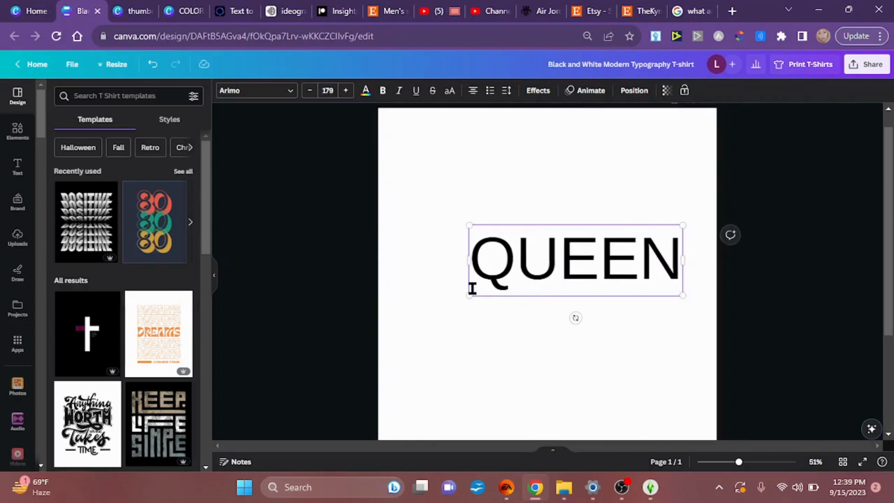
drag(468, 295, 453, 301)
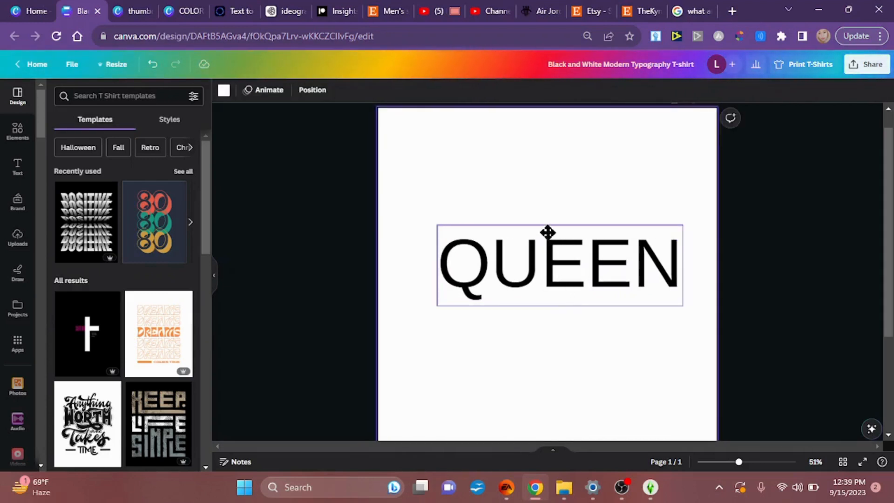
drag(548, 265, 546, 287)
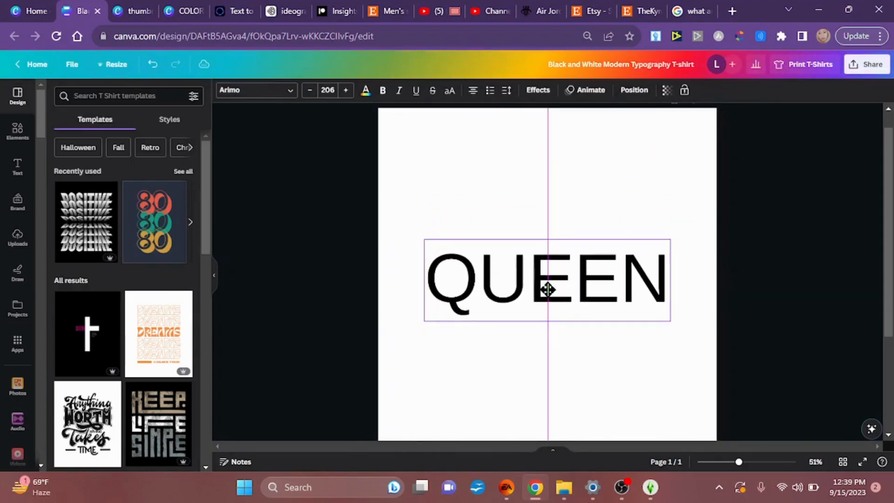
Arrange the three QUEEN copies into a tight vertical stack and select the top one
click(547, 287)
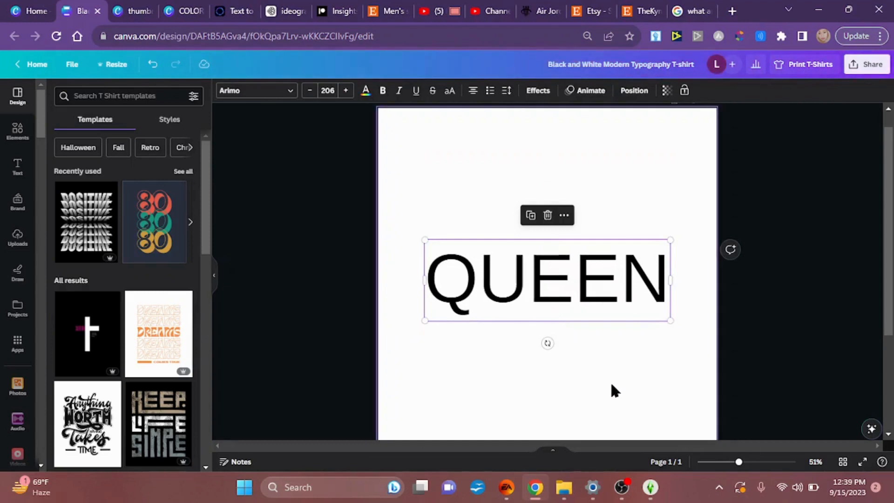
mouse_move(586, 292)
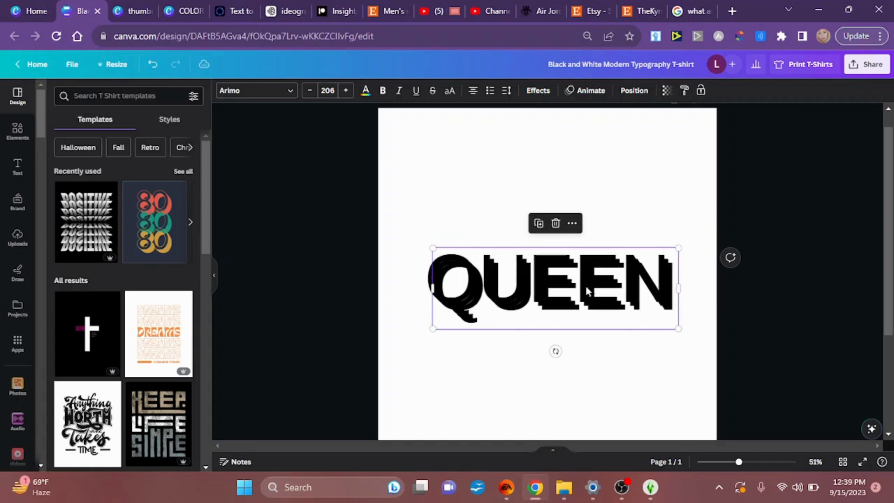
mouse_move(618, 293)
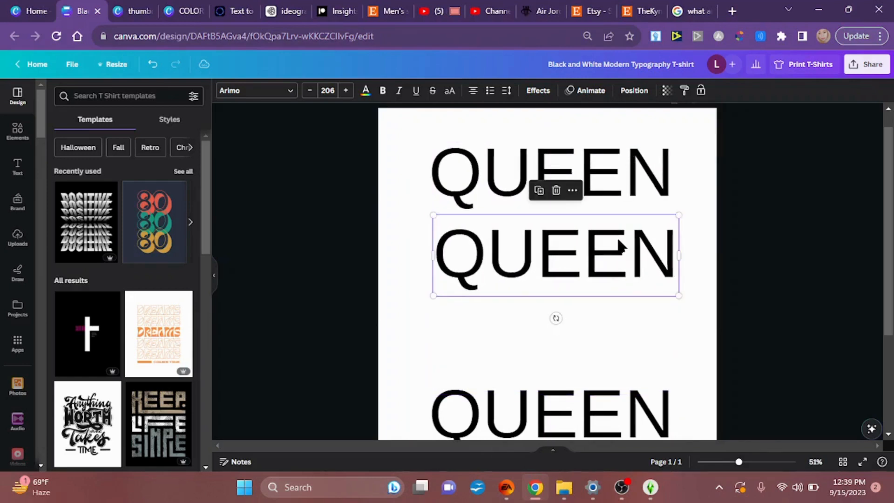
drag(555, 255, 550, 334)
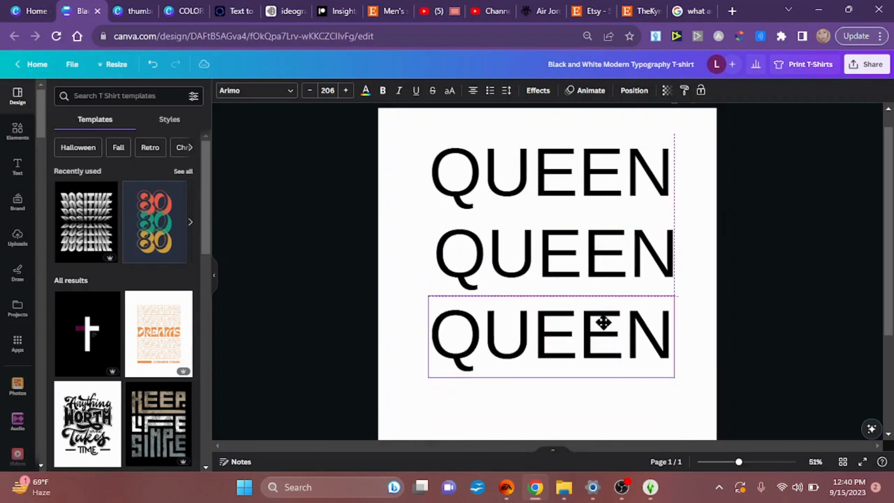
click(605, 324)
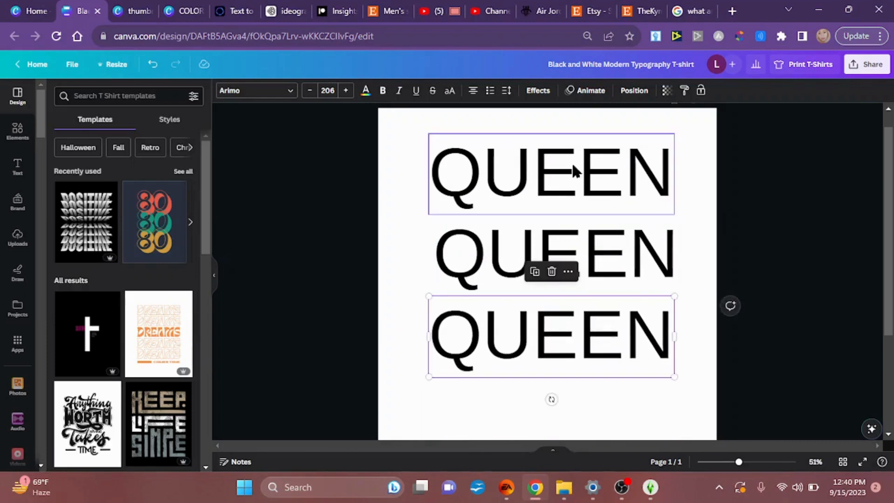
mouse_move(583, 177)
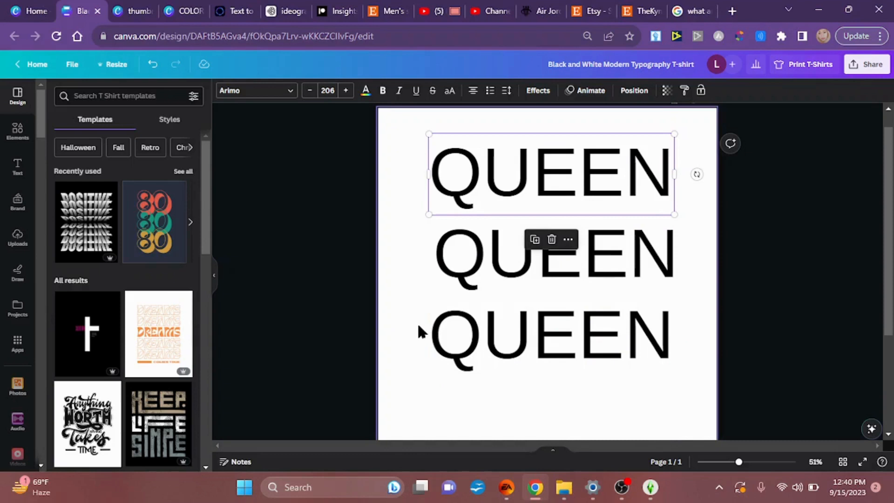
mouse_move(389, 332)
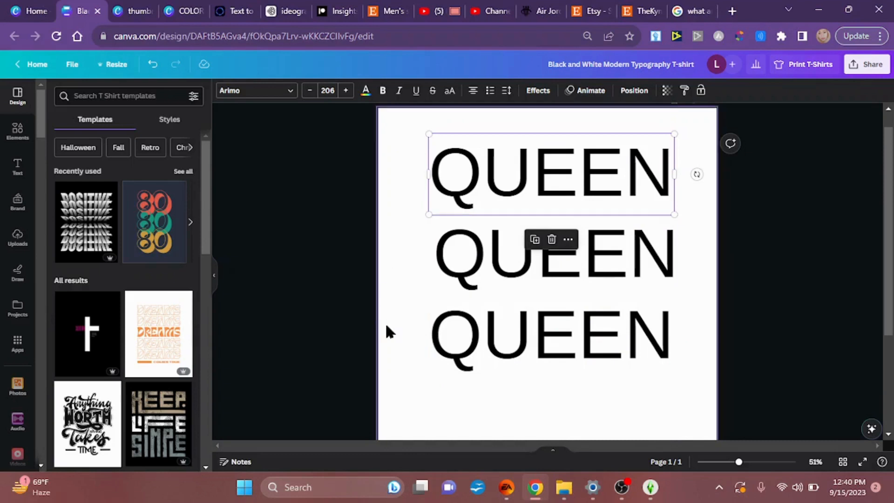
mouse_move(528, 118)
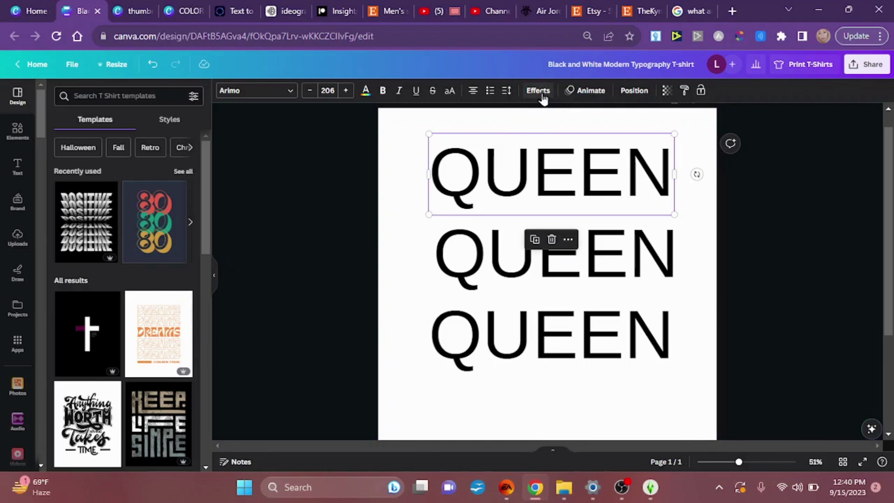
Apply a drop shadow to the top QUEEN with Blur 100 and Transparency about 86
click(538, 90)
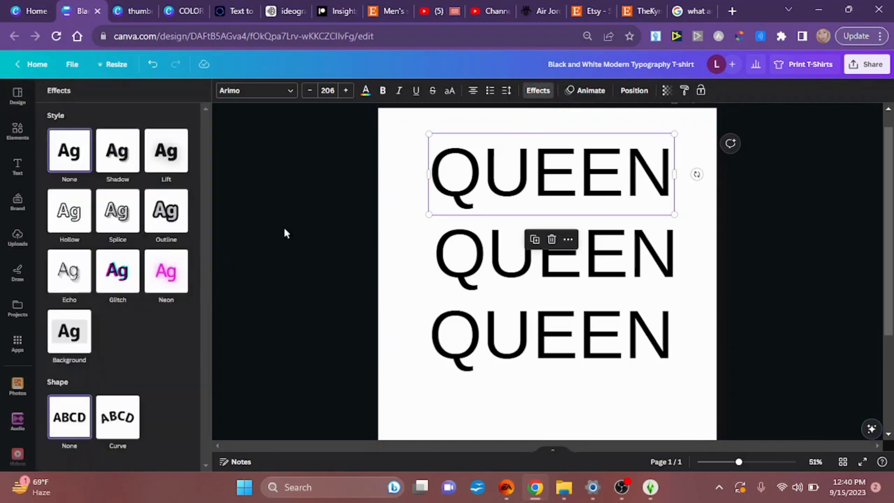
mouse_move(117, 160)
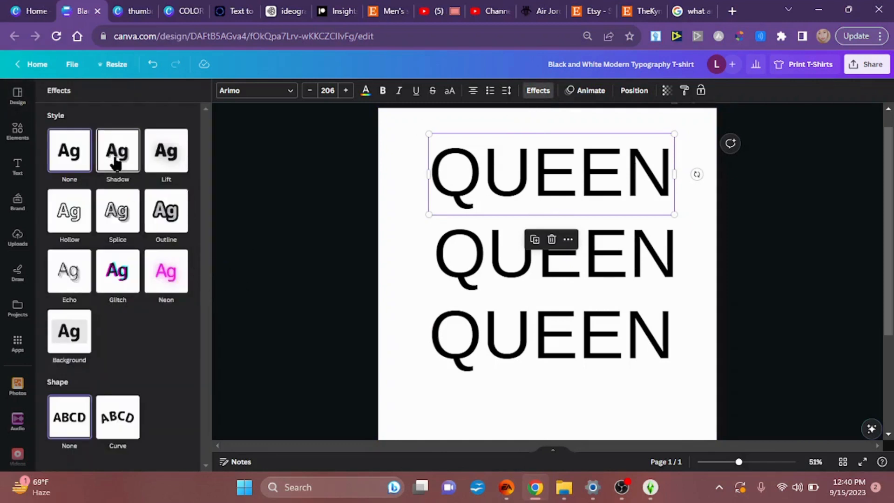
click(117, 150)
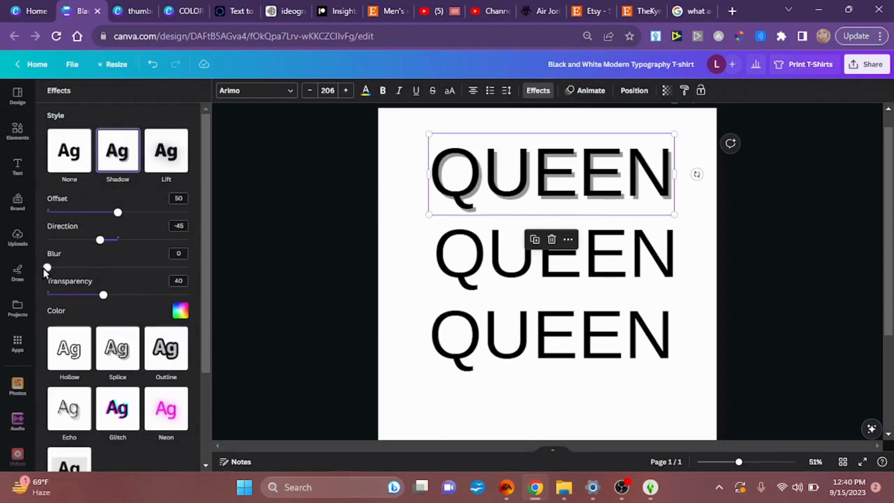
drag(48, 267, 86, 267)
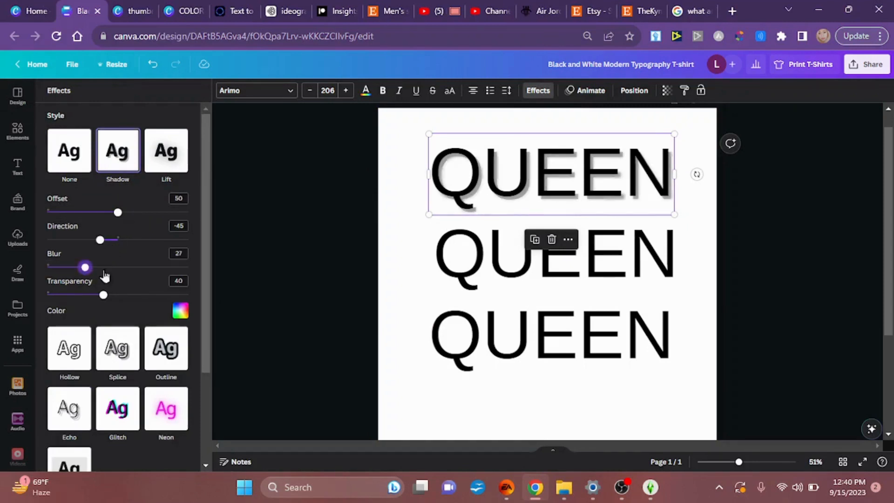
drag(85, 267, 188, 267)
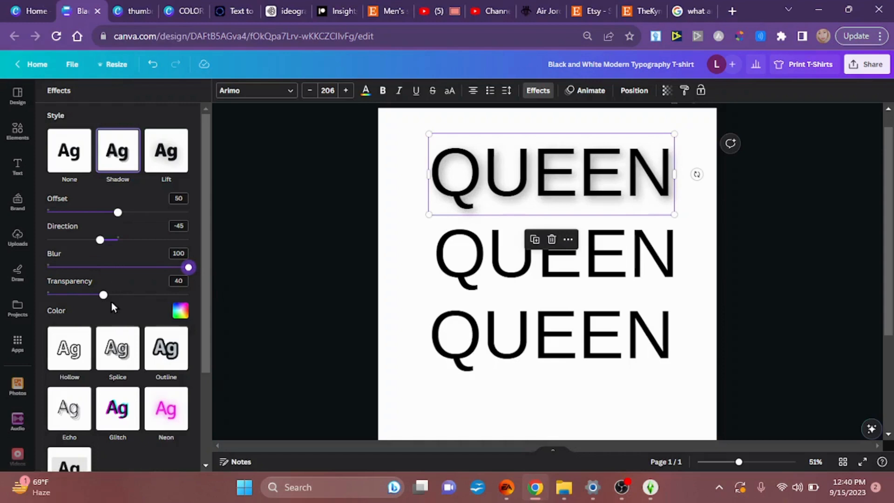
drag(103, 295, 139, 295)
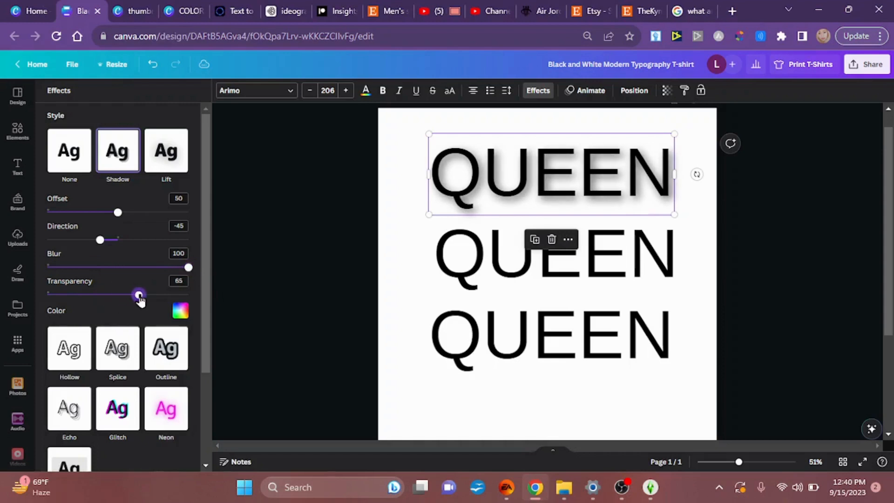
drag(138, 294, 189, 293)
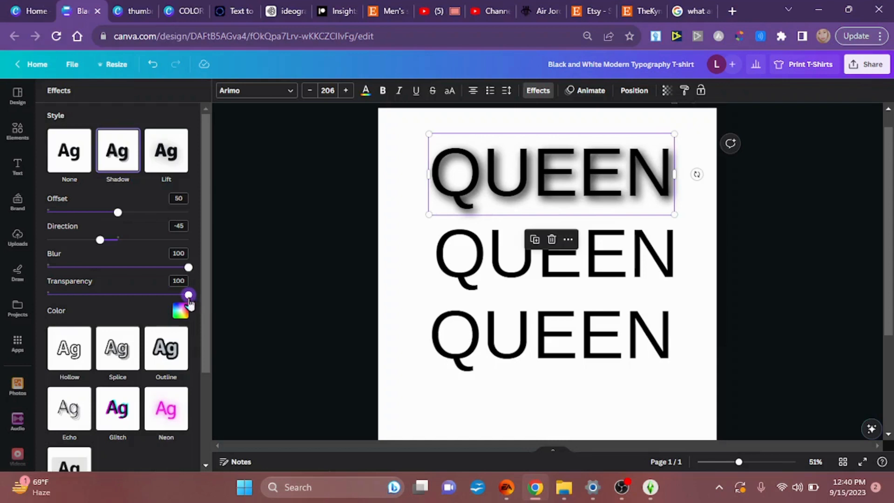
drag(188, 294, 170, 295)
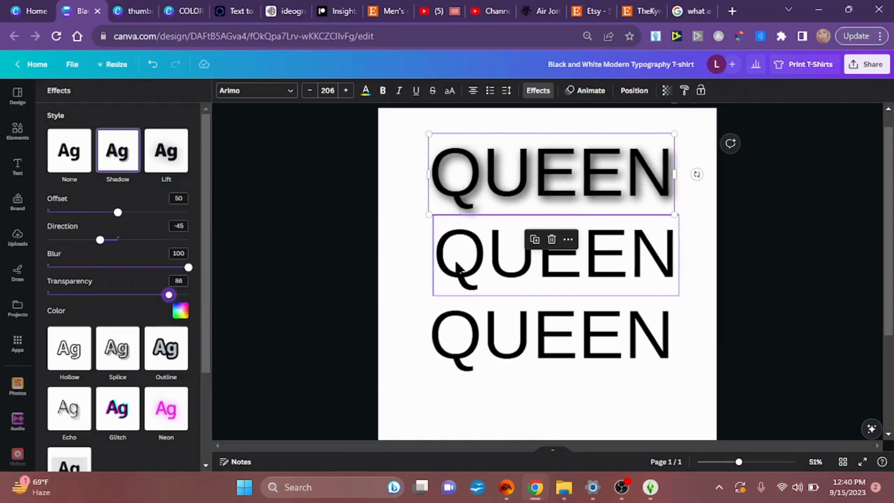
Apply a black Outline effect to the middle QUEEN with thickness raised to about 112
click(71, 149)
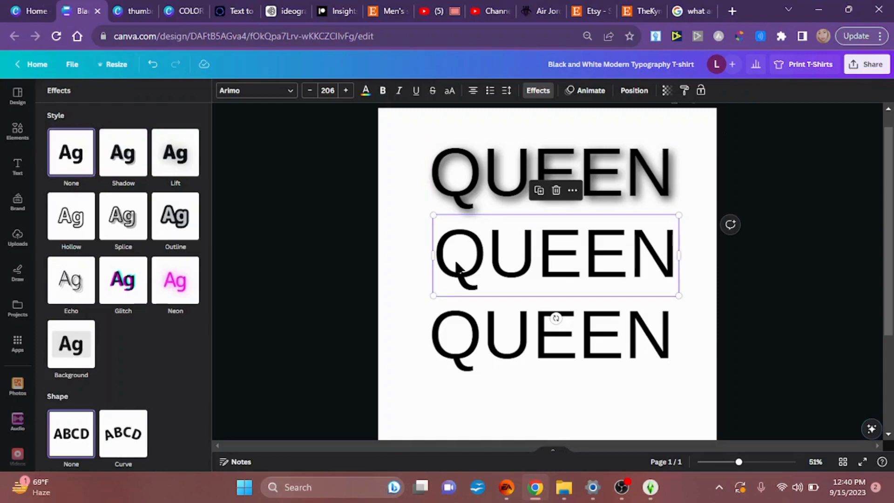
mouse_move(388, 270)
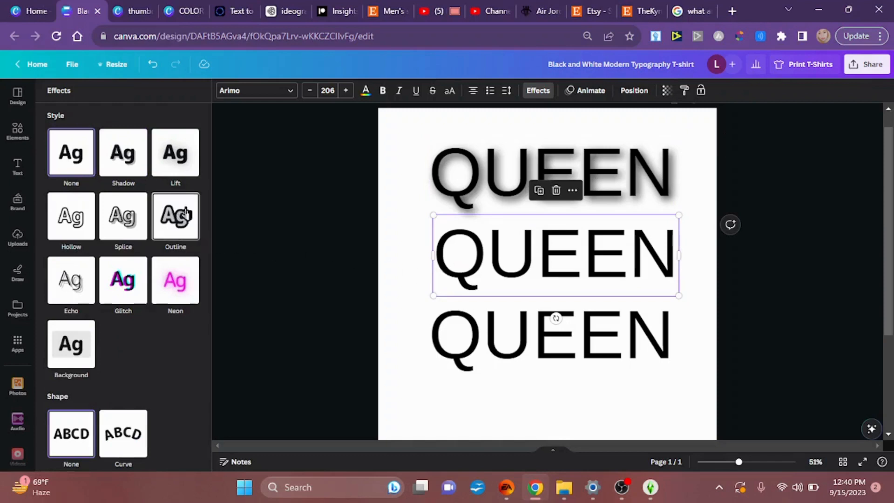
click(175, 216)
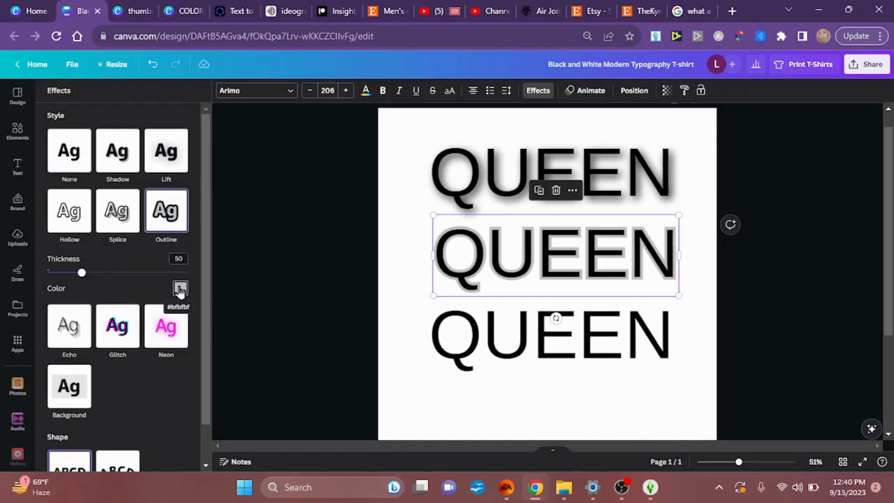
click(179, 289)
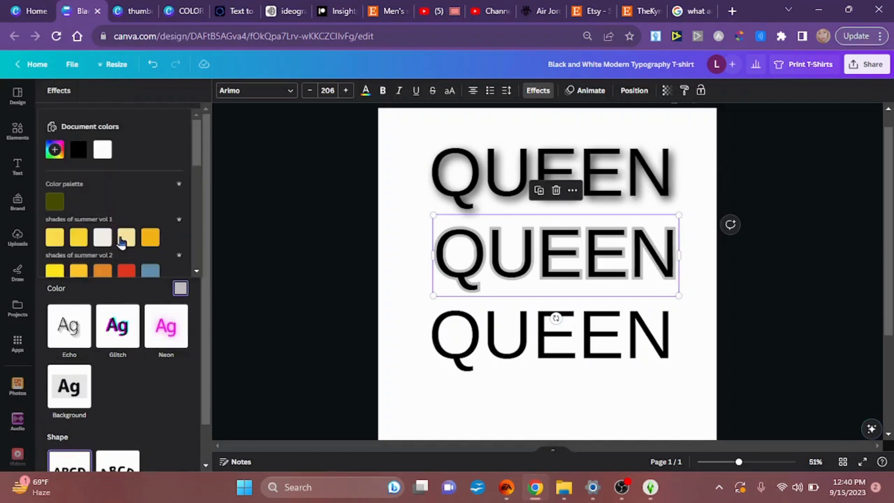
click(78, 149)
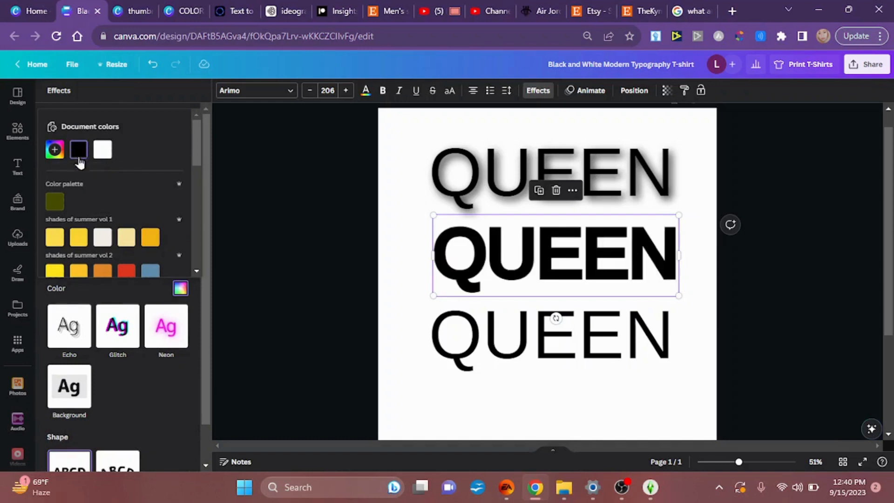
mouse_move(132, 287)
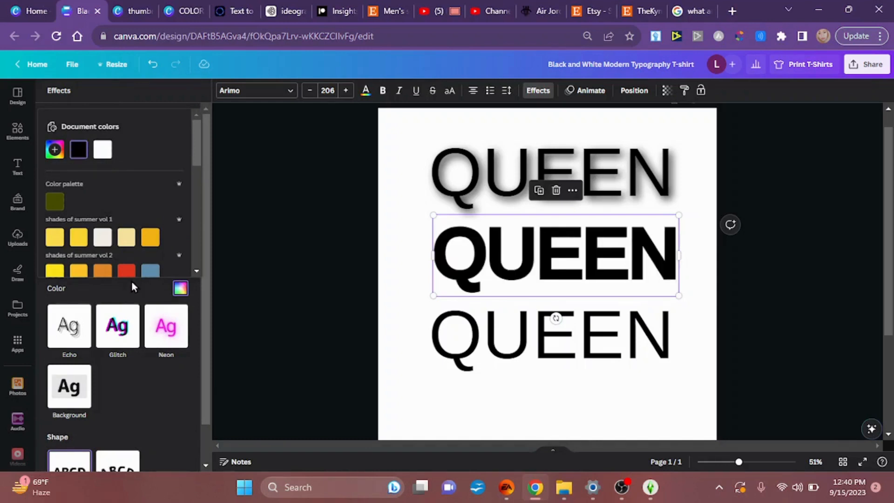
click(166, 211)
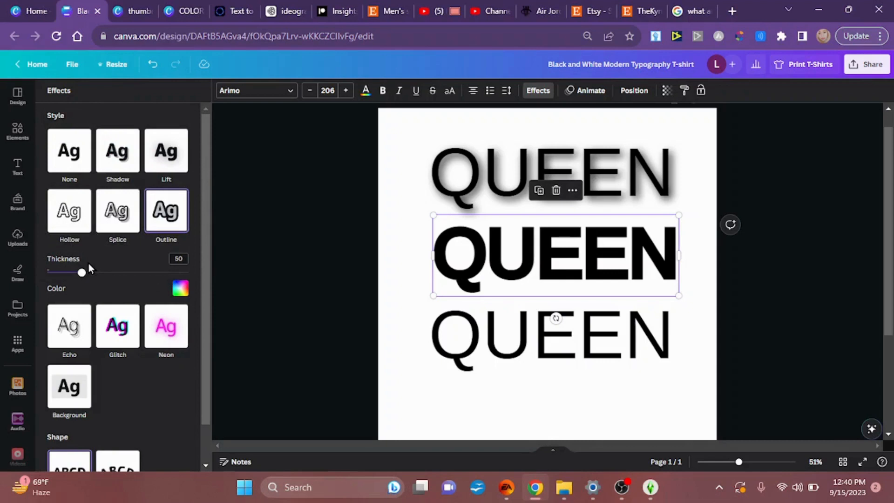
drag(82, 273, 103, 273)
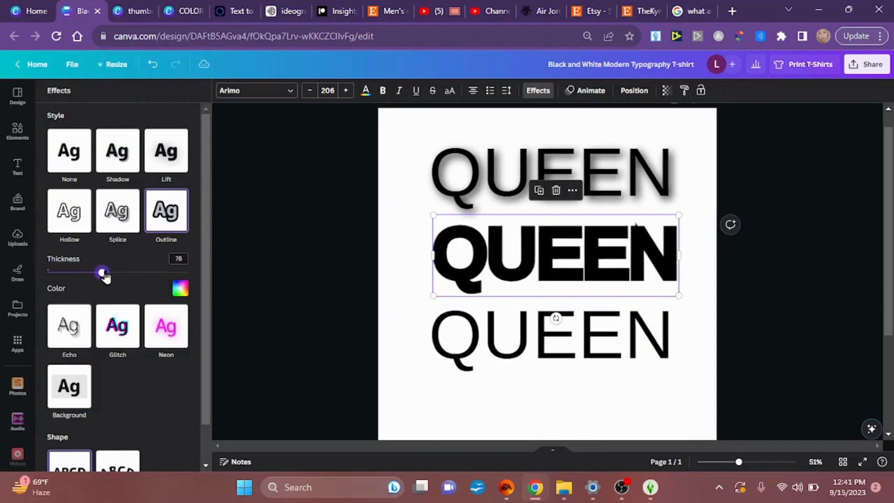
drag(103, 272, 118, 273)
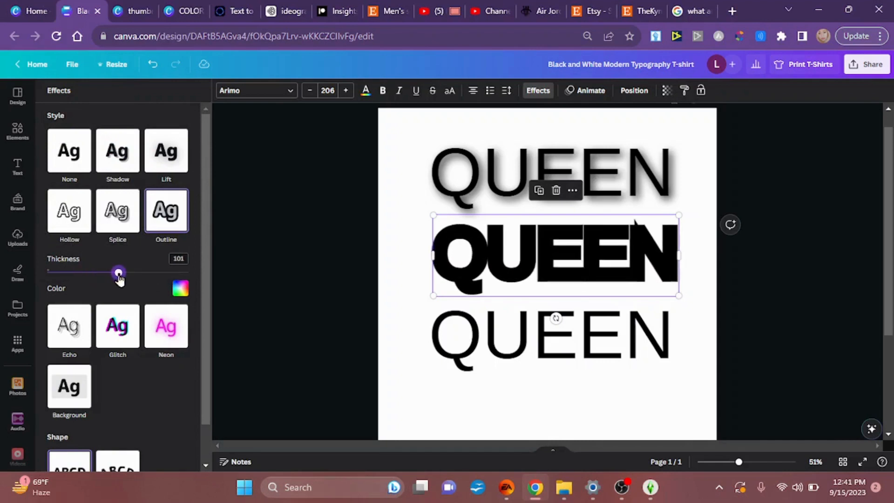
drag(118, 273, 126, 273)
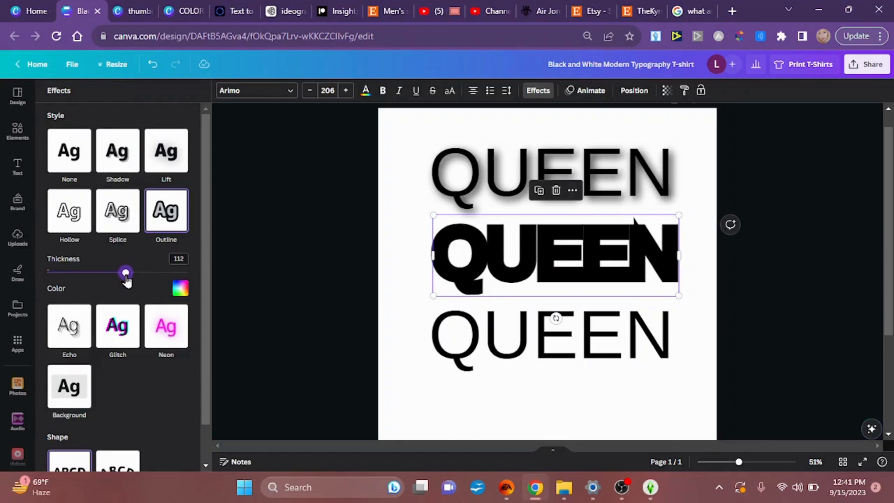
mouse_move(278, 247)
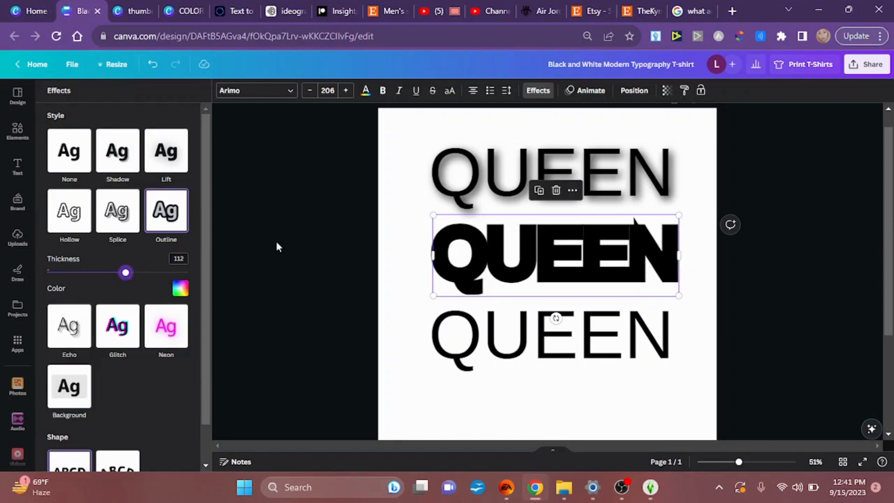
mouse_move(400, 287)
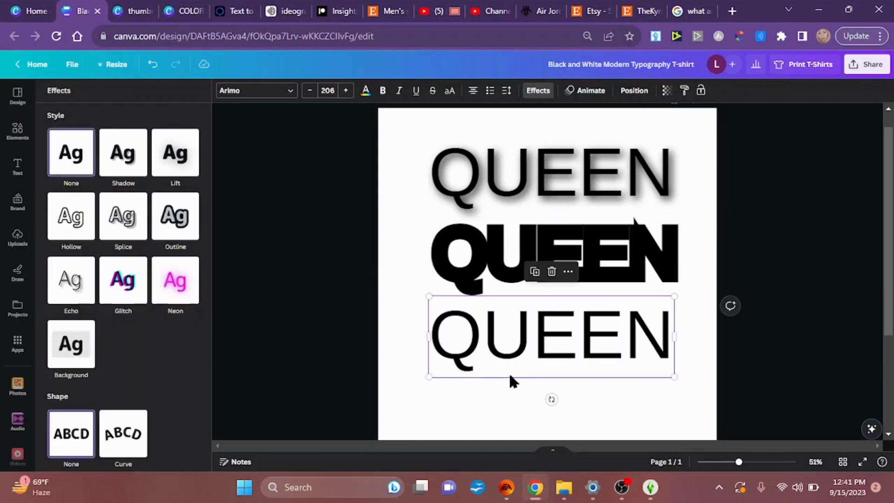
mouse_move(375, 345)
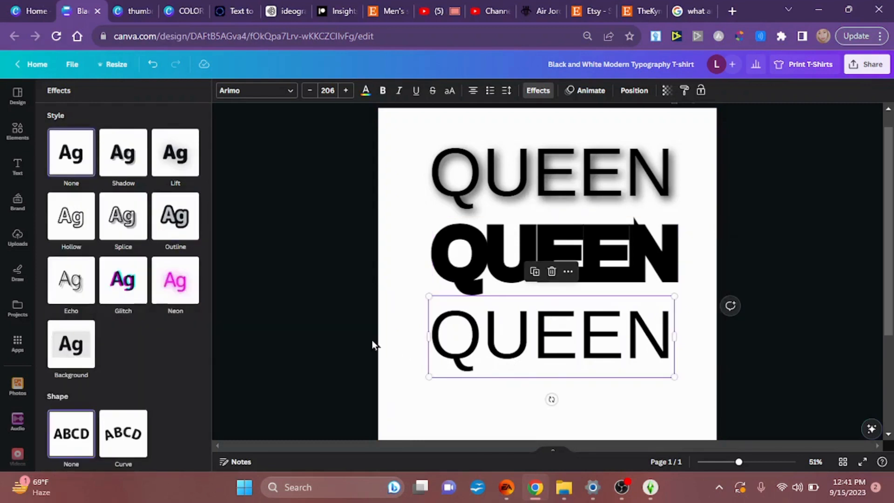
mouse_move(252, 267)
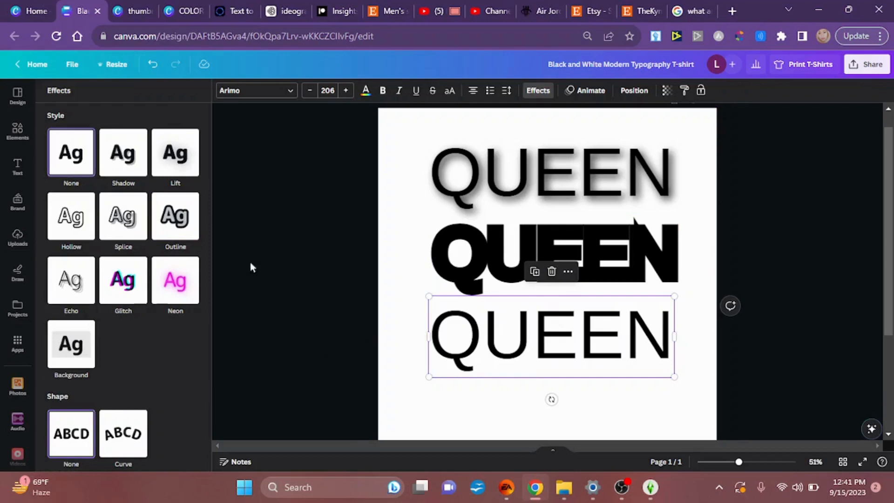
Give the bottom QUEEN a mustard-yellow outline and white letter fill
click(175, 216)
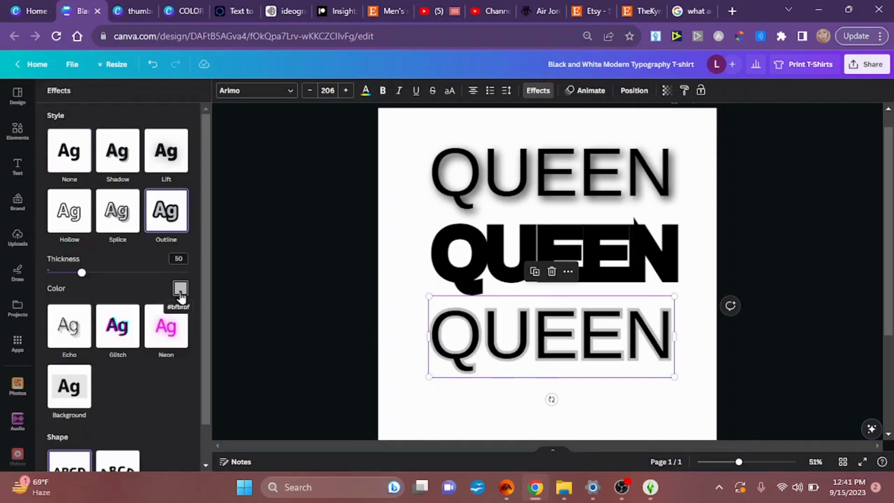
click(181, 288)
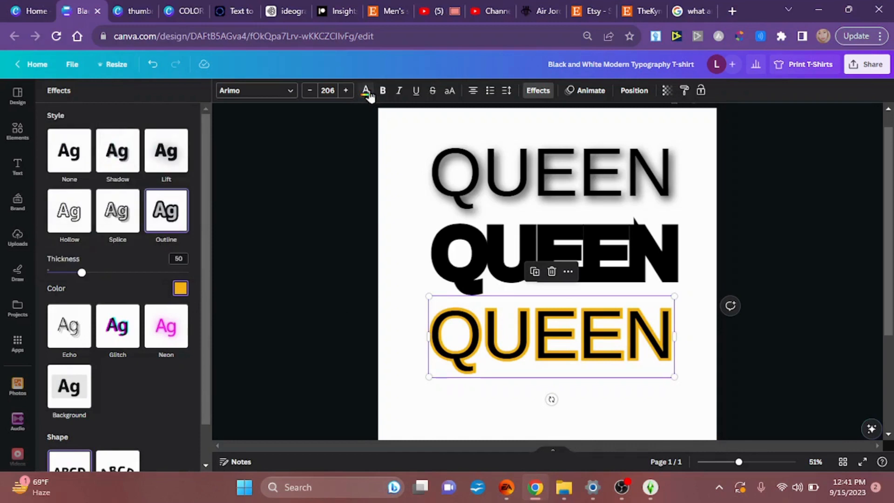
click(365, 90)
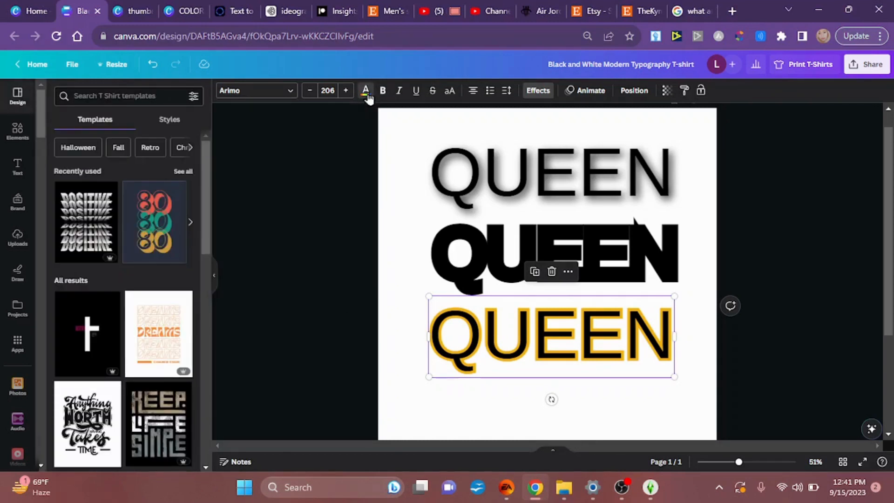
click(365, 91)
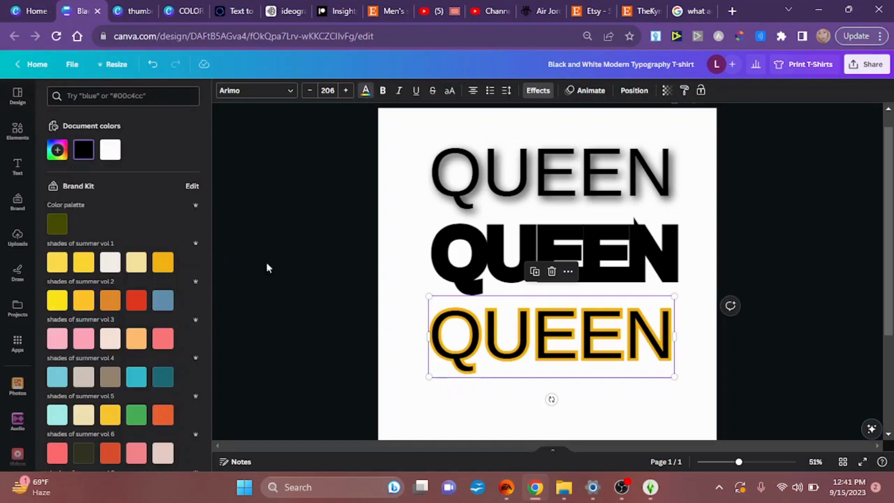
click(110, 149)
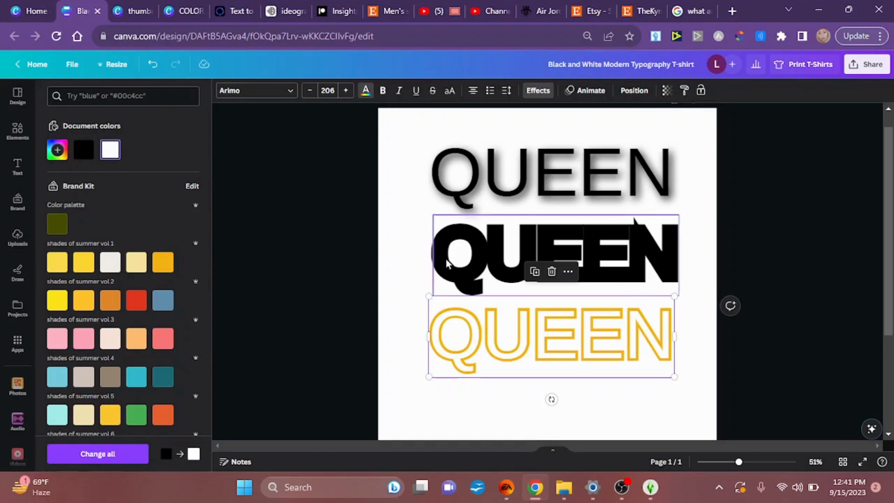
click(565, 342)
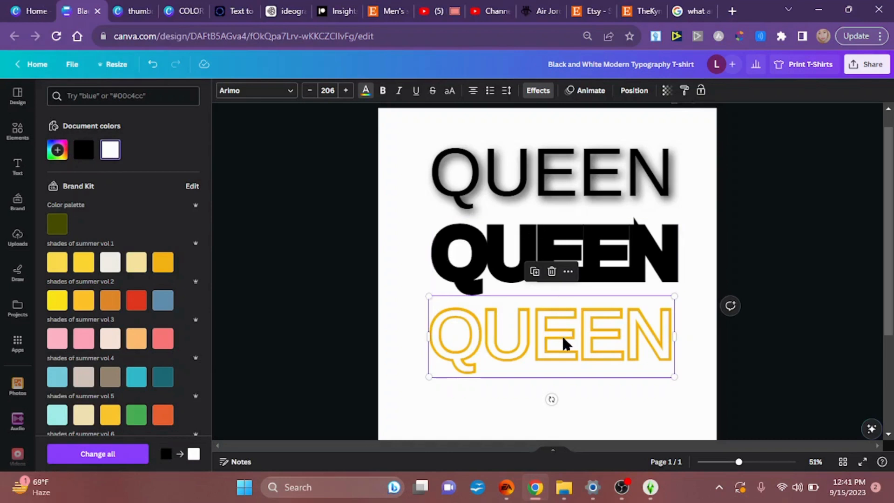
Move the yellow-outlined QUEEN onto the black one and shift both over the top shadowed copy
drag(550, 336, 556, 271)
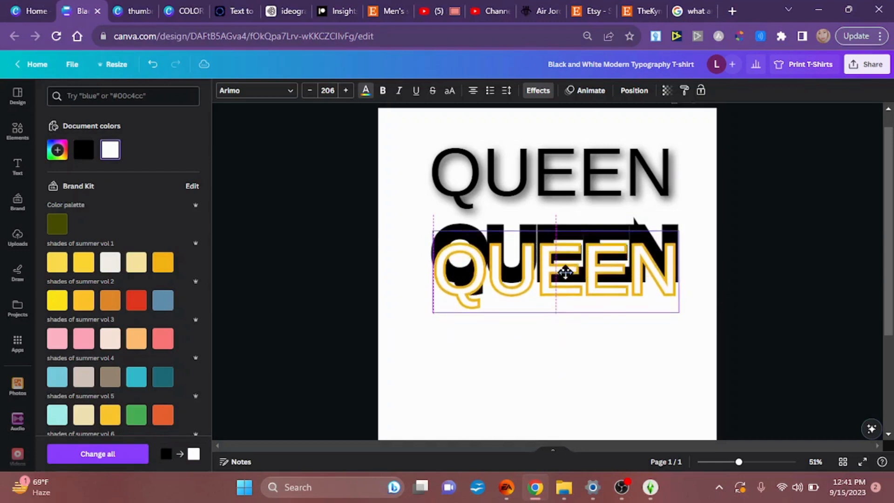
drag(564, 272, 569, 254)
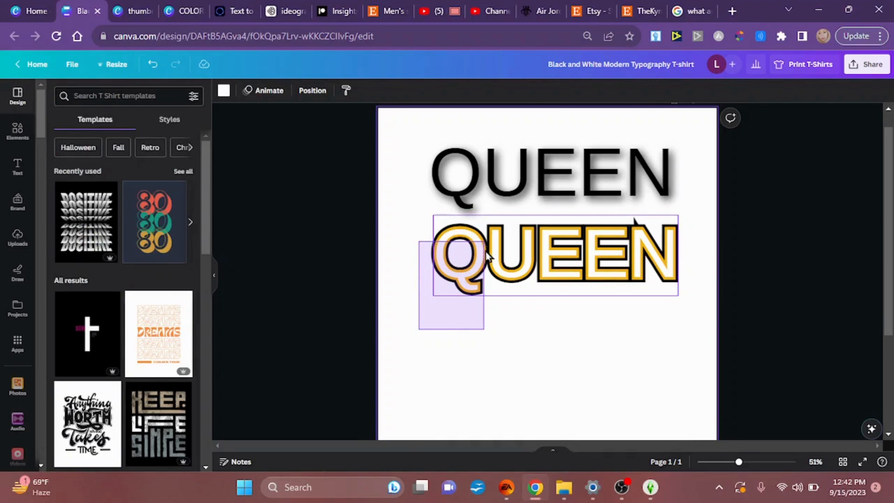
drag(553, 257, 559, 196)
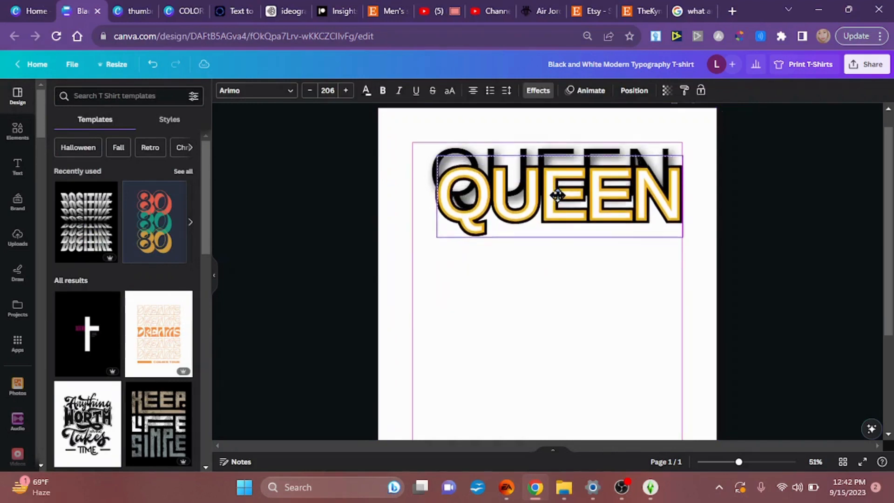
drag(556, 193, 552, 174)
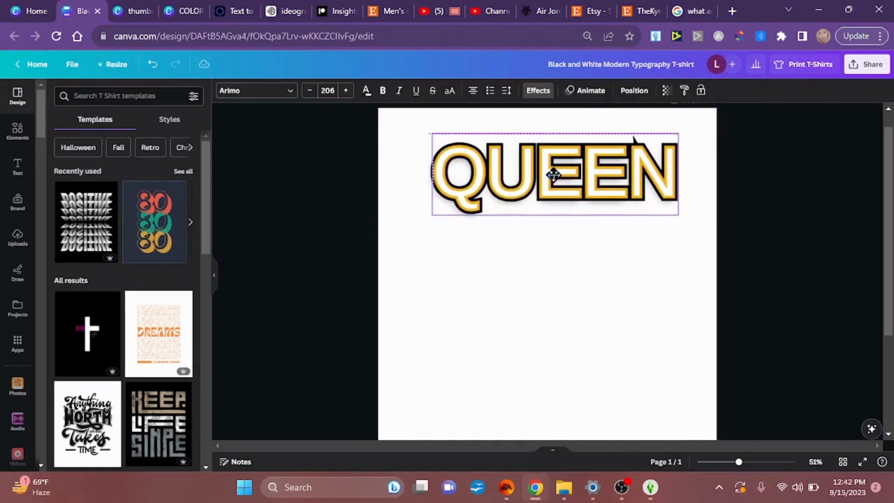
click(555, 175)
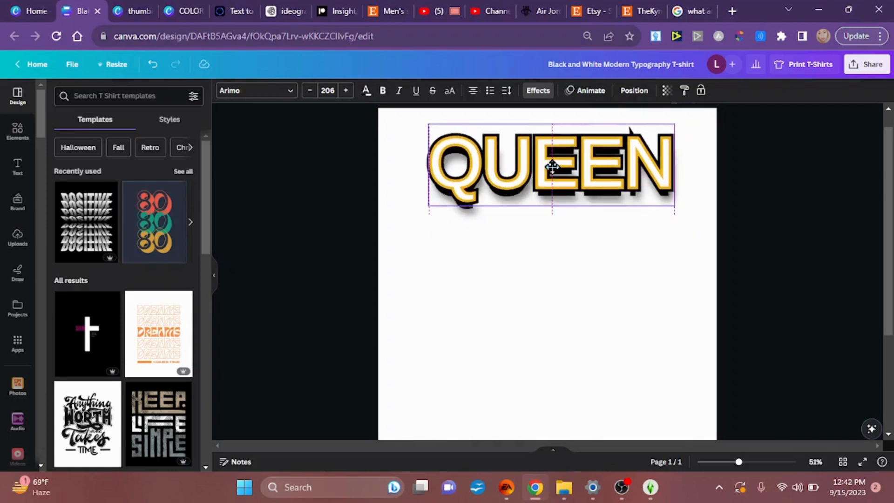
click(551, 166)
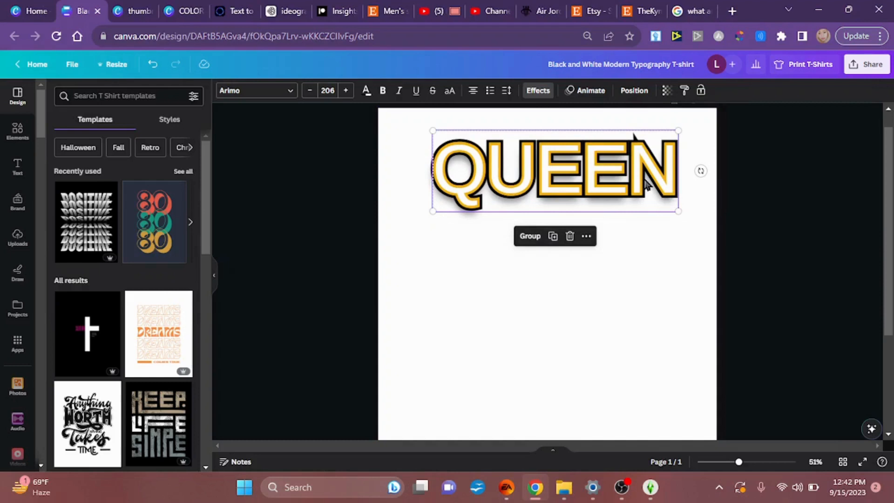
mouse_move(618, 177)
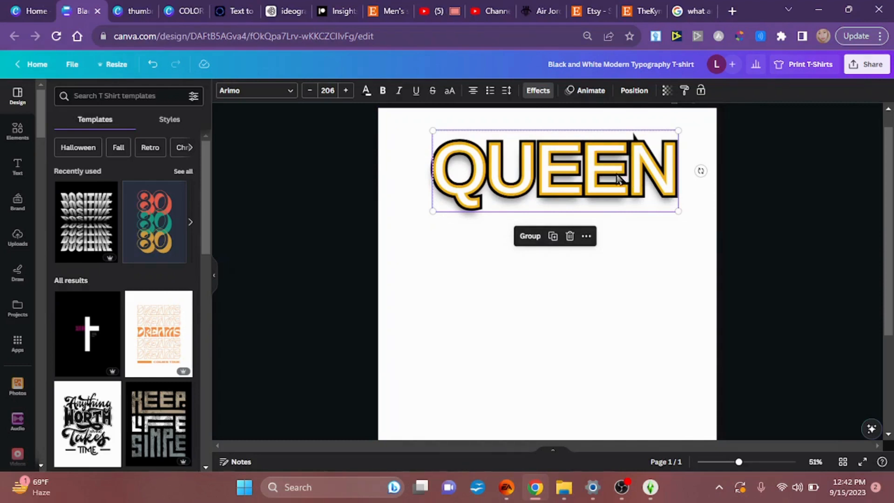
Move the outlined-and-black QUEEN pair to the lower page centre and select the outline layer
drag(553, 171, 553, 351)
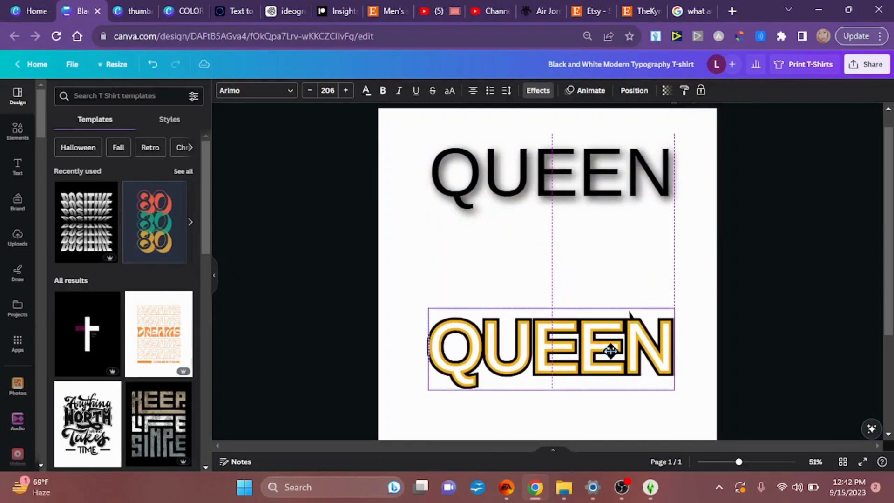
drag(609, 350, 598, 283)
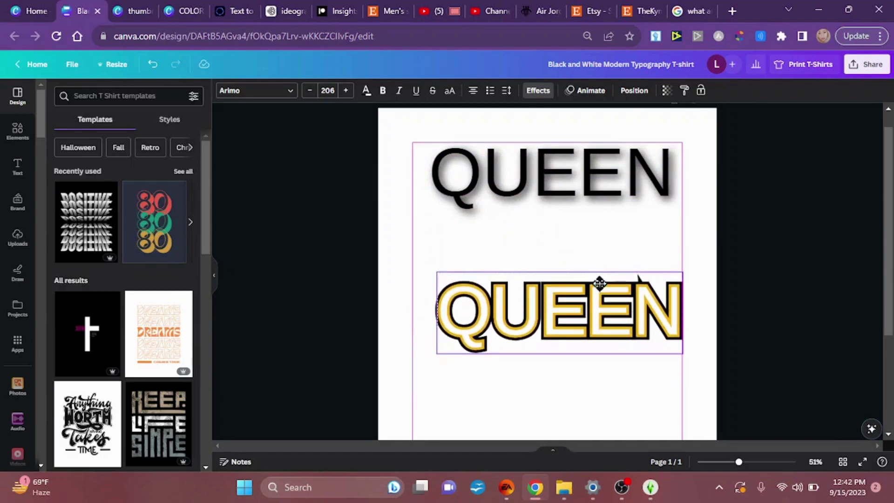
drag(598, 283, 581, 323)
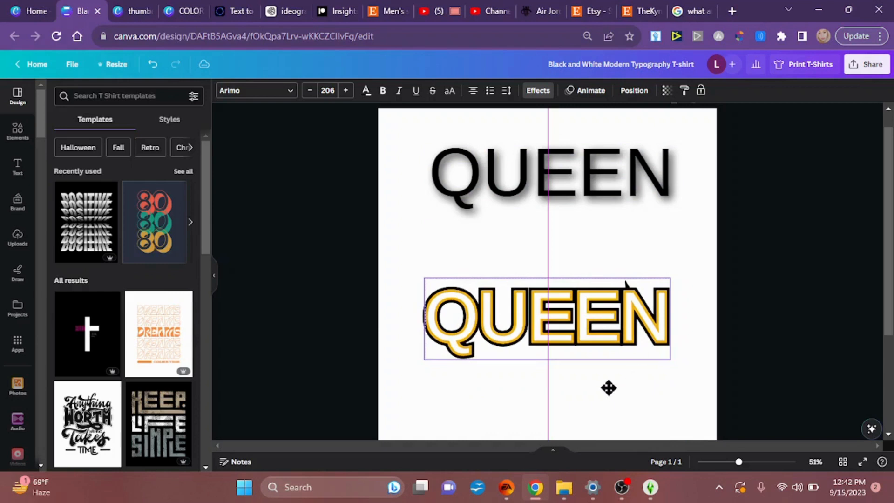
mouse_move(687, 348)
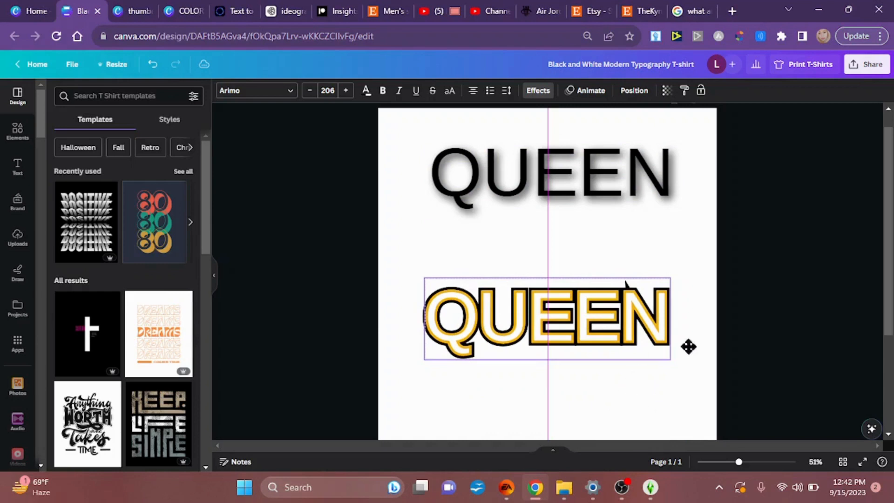
mouse_move(686, 241)
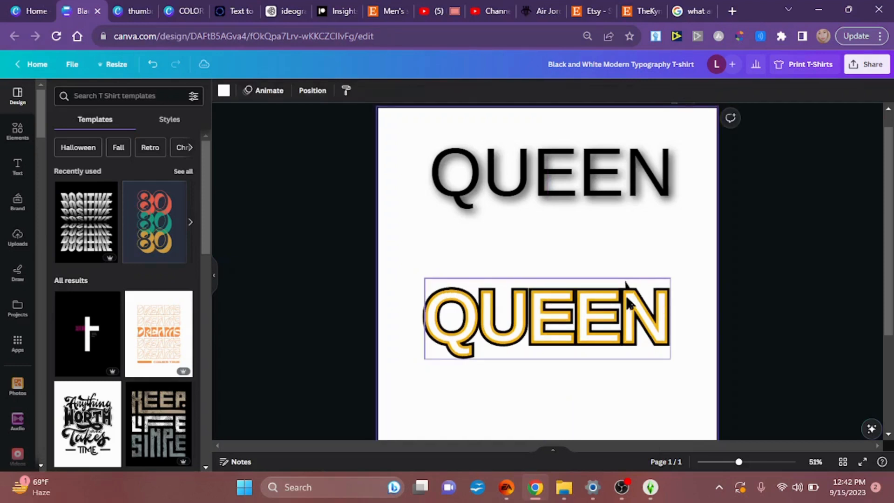
click(545, 318)
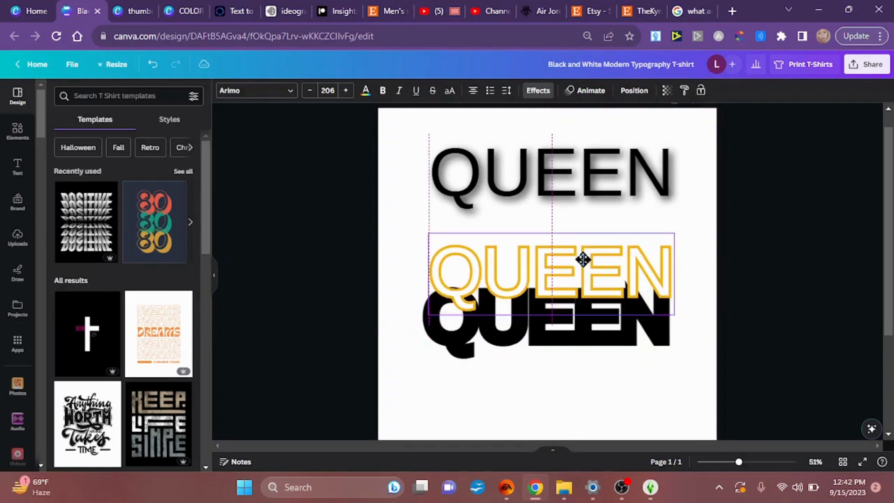
Nudge the outline letters slightly up-right of the black letters to create a 3D shadow offset
drag(580, 260, 578, 388)
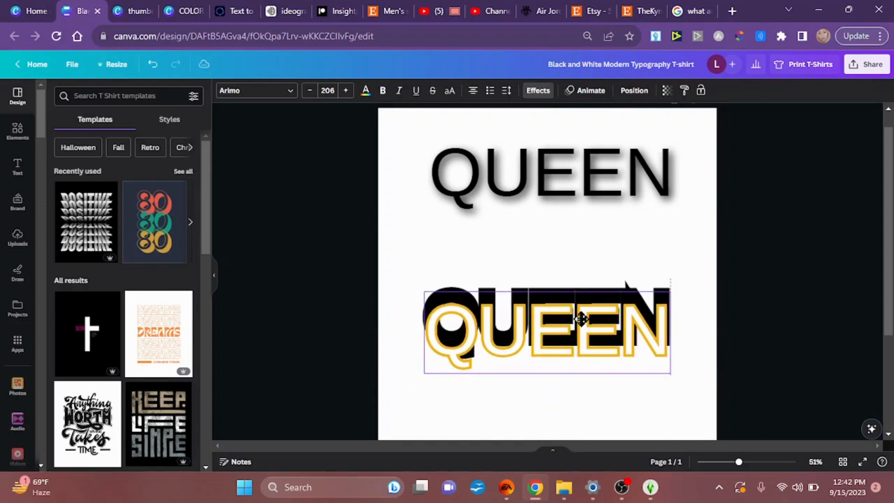
mouse_move(578, 300)
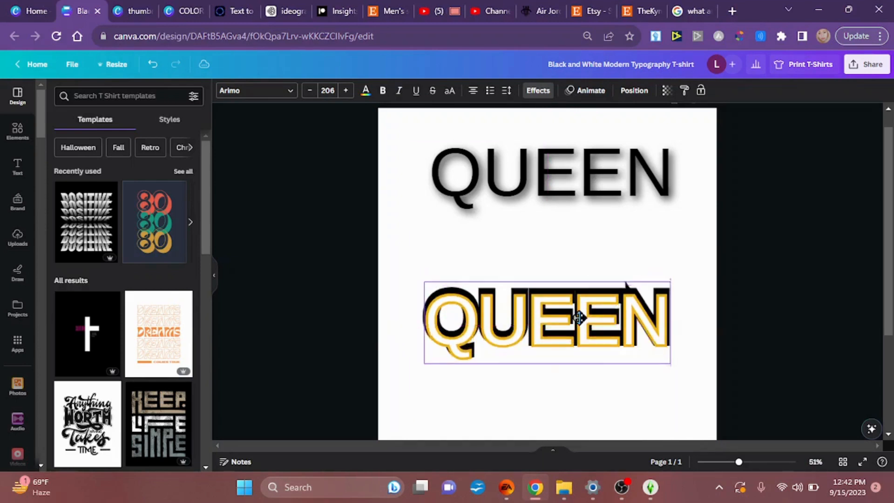
drag(578, 319, 583, 314)
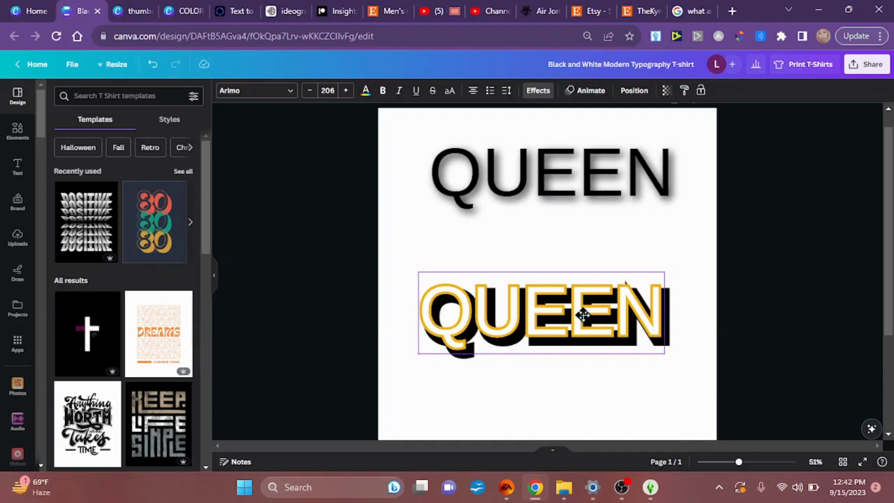
mouse_move(592, 324)
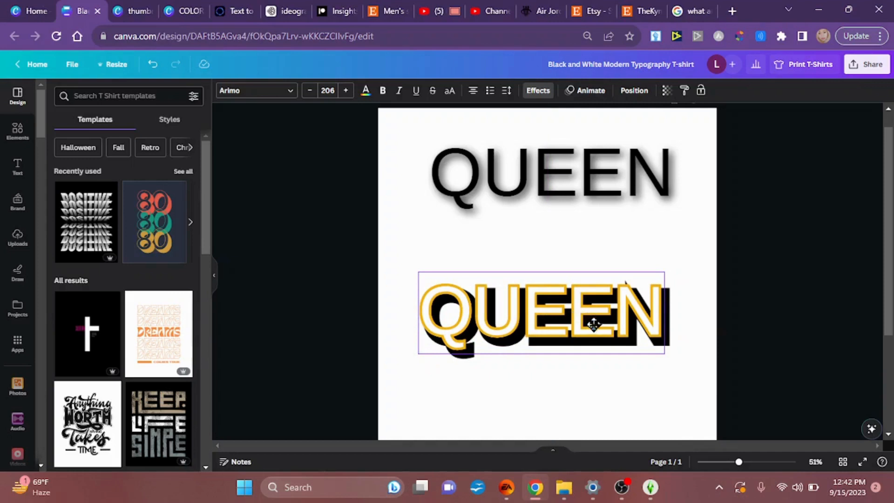
mouse_move(610, 330)
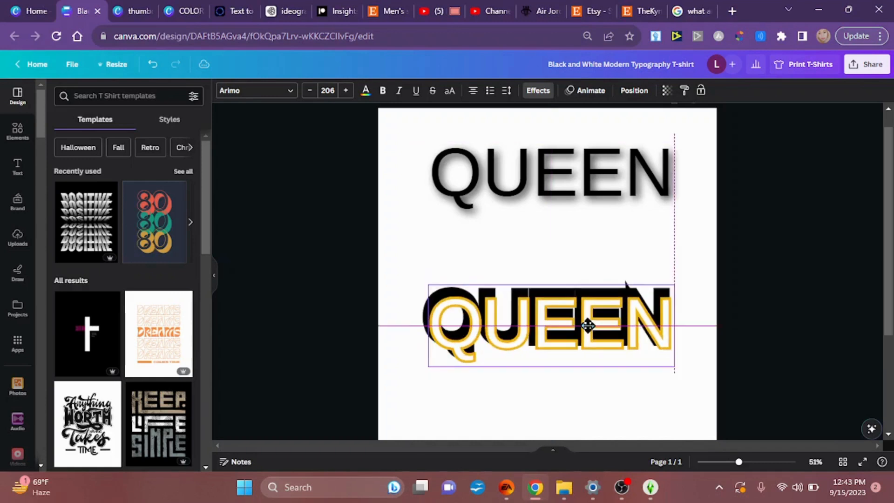
drag(587, 326, 584, 319)
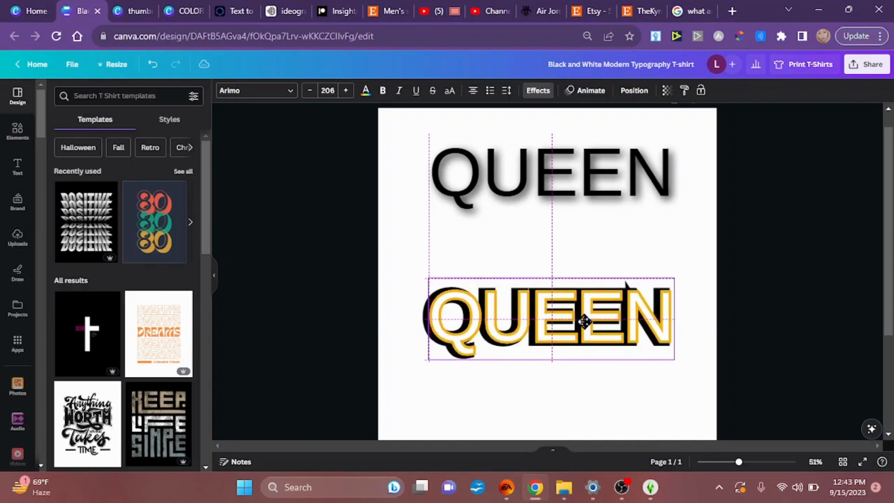
drag(580, 321, 580, 325)
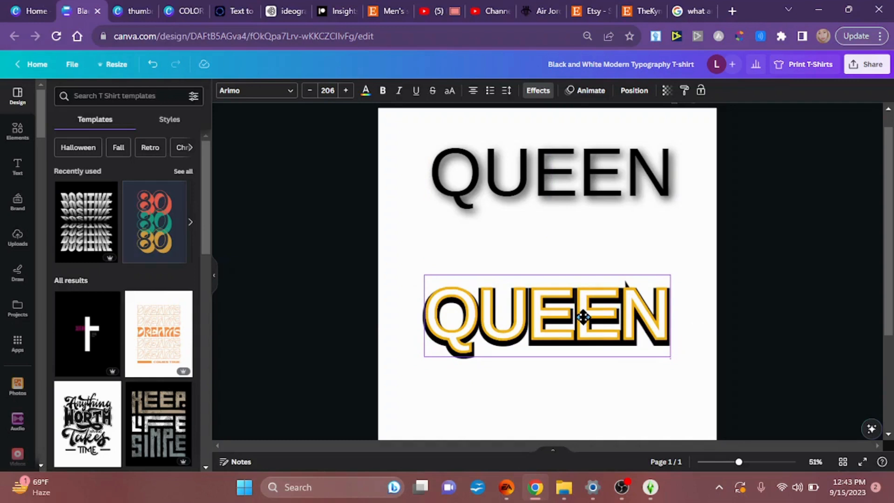
drag(581, 318, 585, 319)
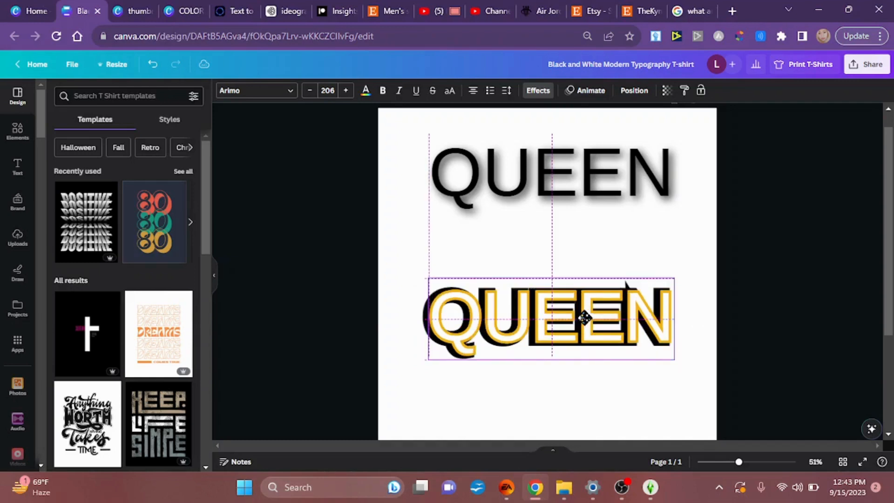
click(586, 320)
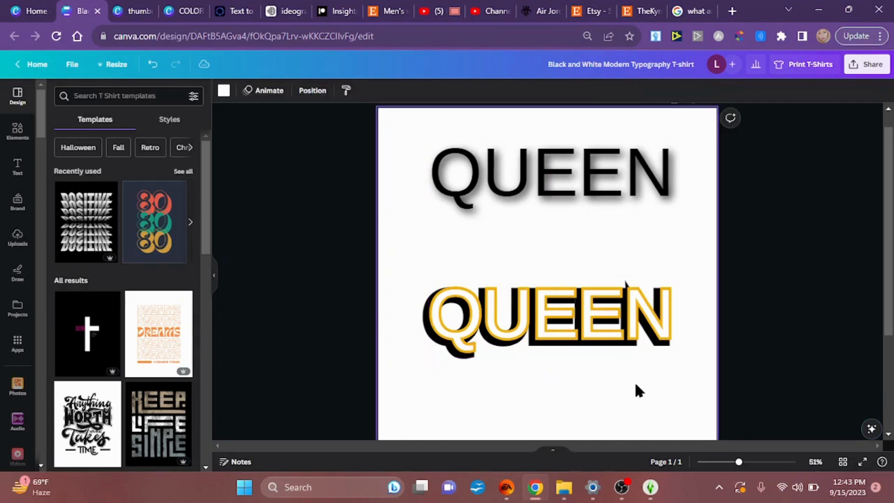
mouse_move(341, 328)
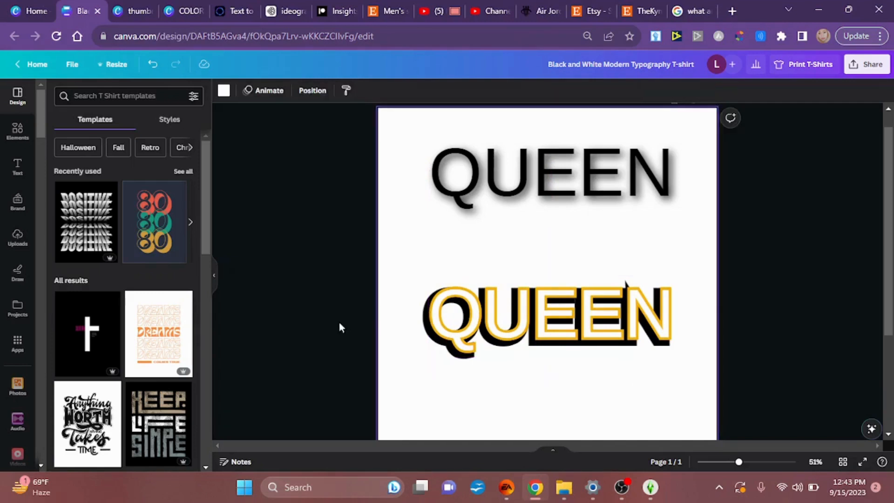
Select the outlined QUEEN and its black shadow layer together and group them
click(547, 320)
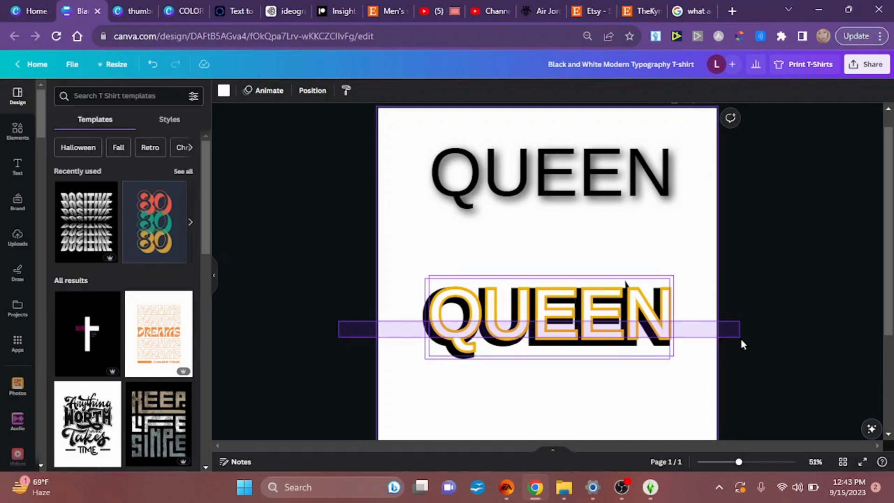
click(547, 318)
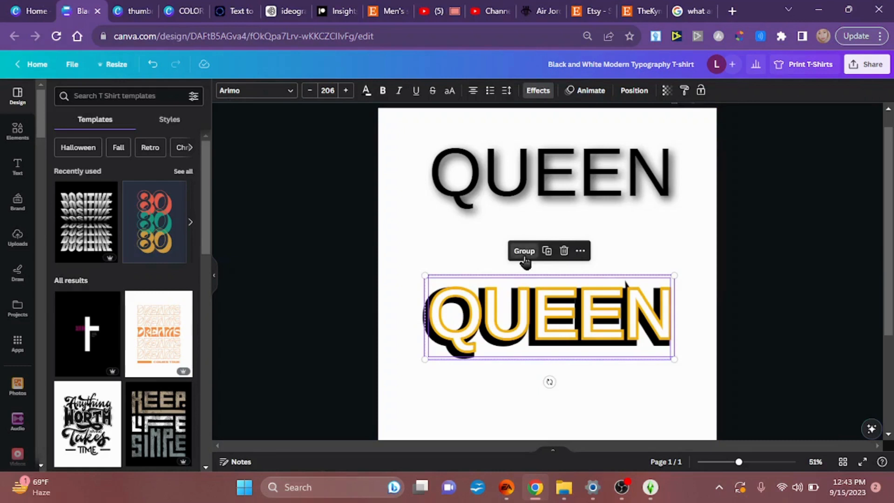
click(523, 251)
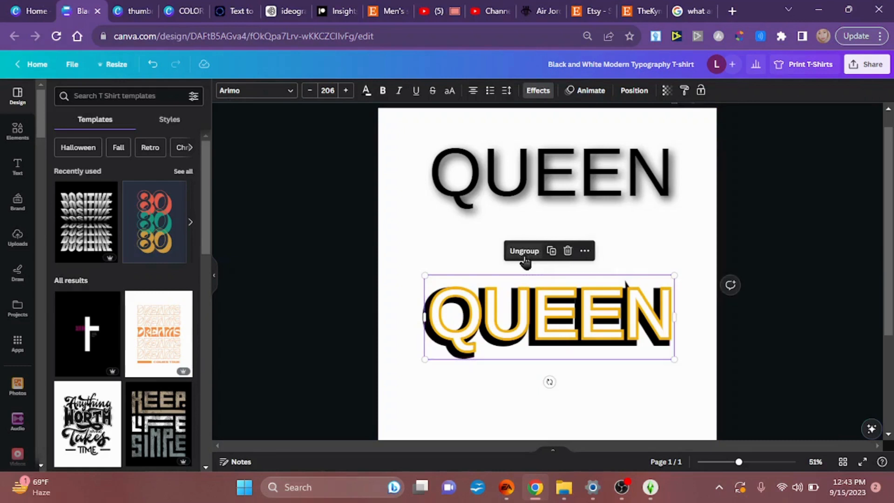
mouse_move(529, 311)
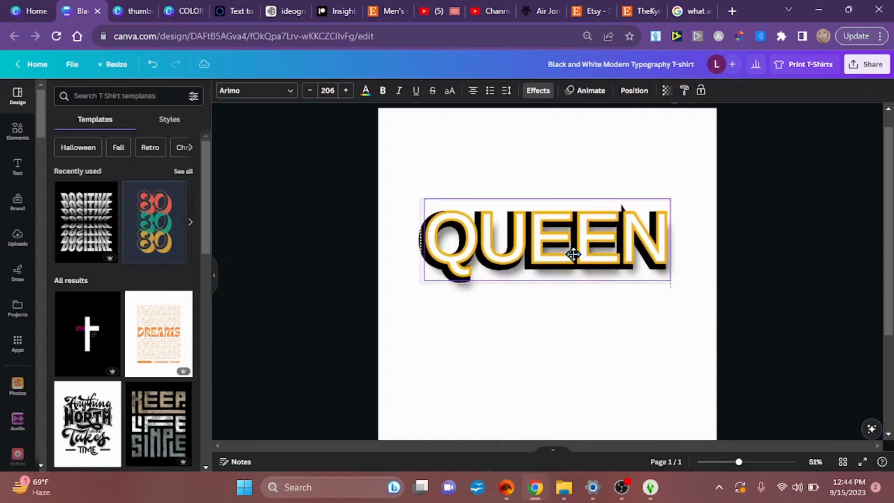
Position the grouped QUEEN over the soft-shadowed copy, centred horizontally on the page
drag(569, 253, 581, 252)
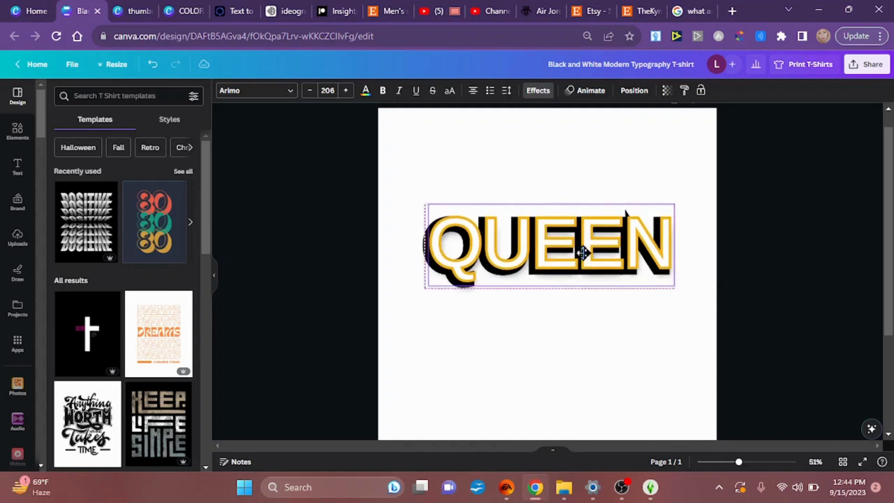
drag(581, 254, 578, 242)
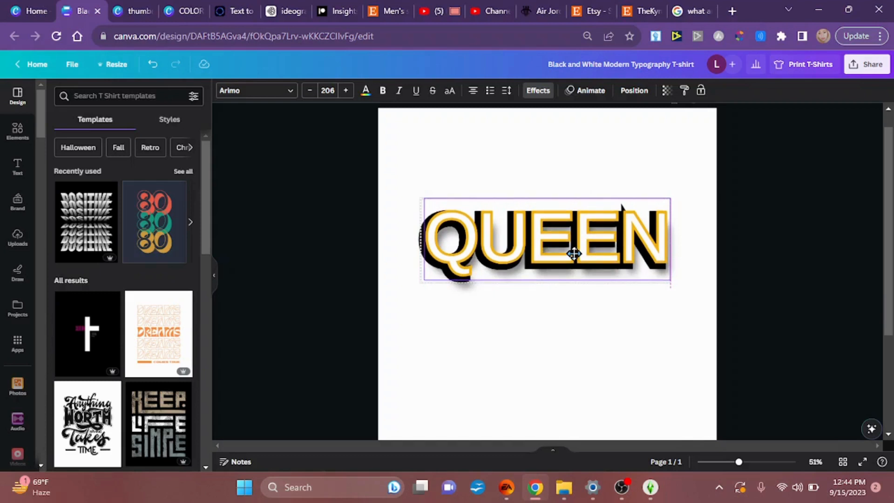
drag(570, 253, 558, 252)
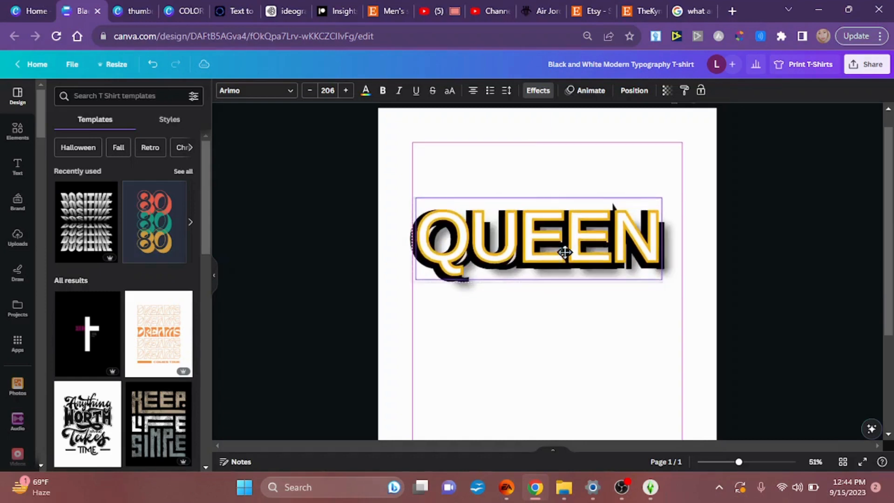
drag(562, 253, 567, 249)
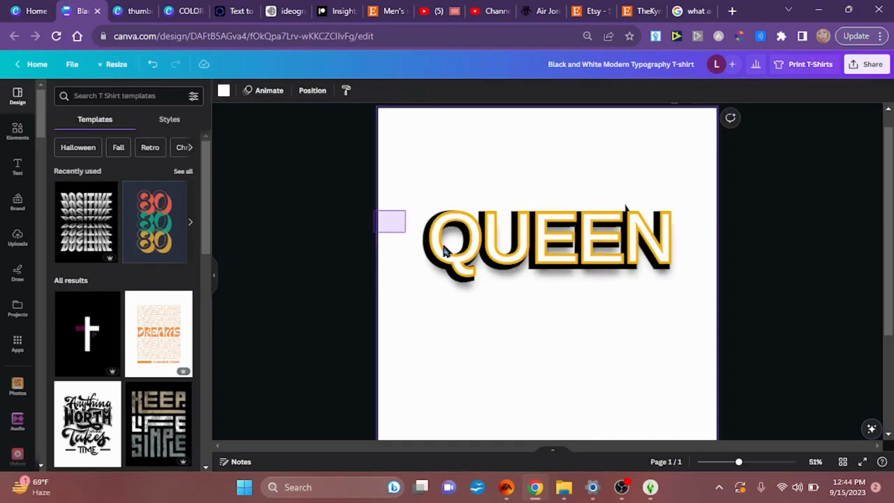
Scale both QUEEN layers to size 273 spanning the page width and group them
click(542, 244)
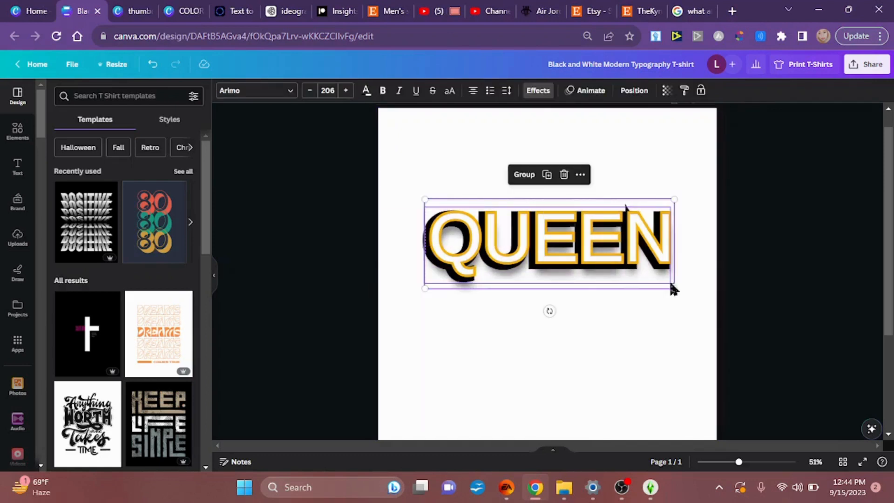
drag(675, 288, 711, 301)
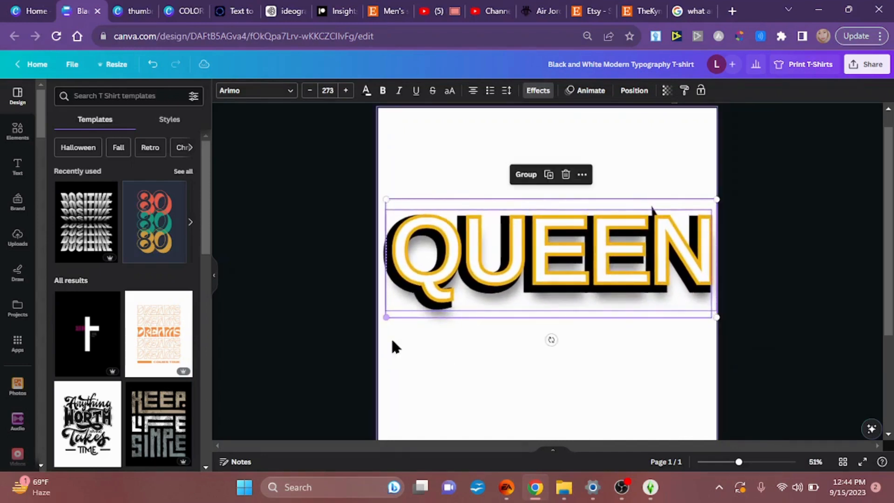
click(545, 391)
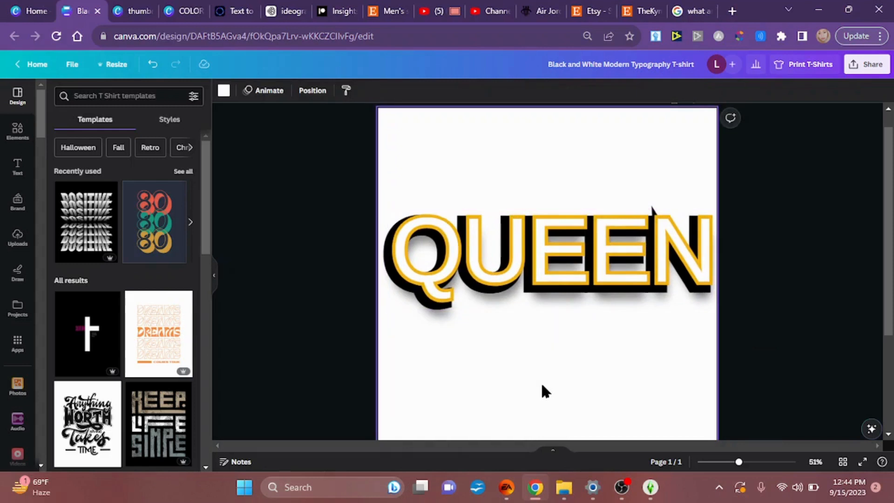
click(542, 261)
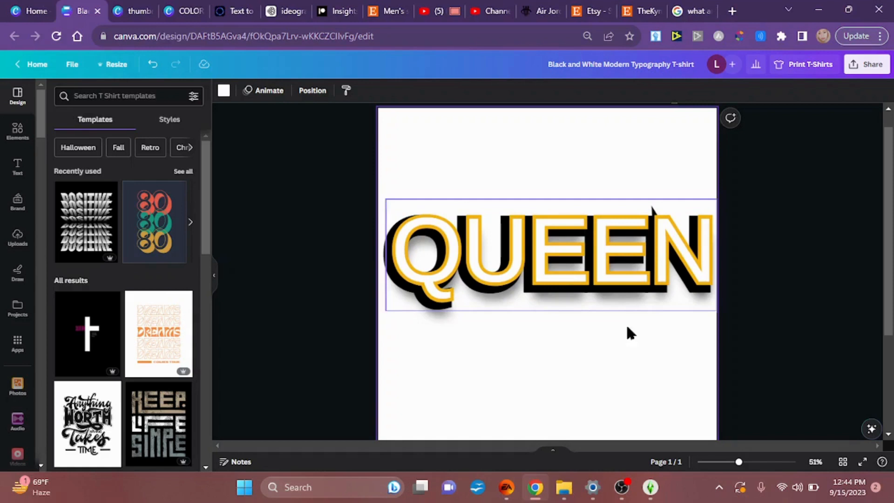
click(605, 392)
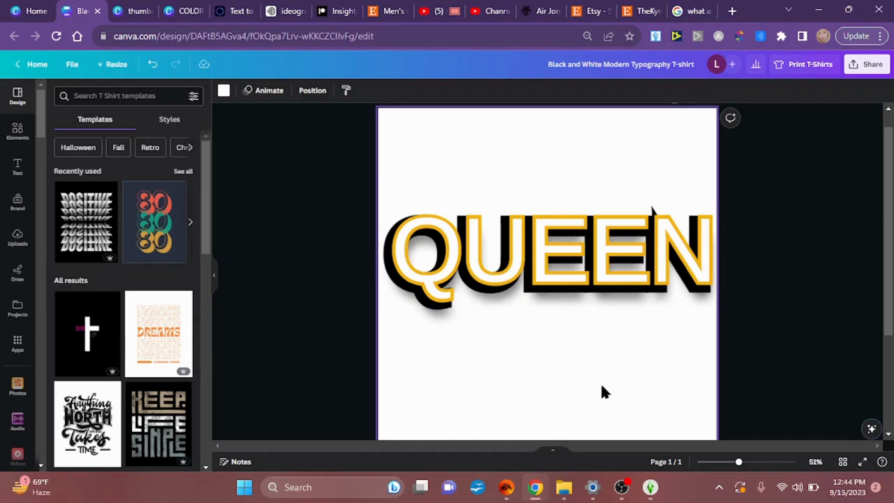
mouse_move(580, 367)
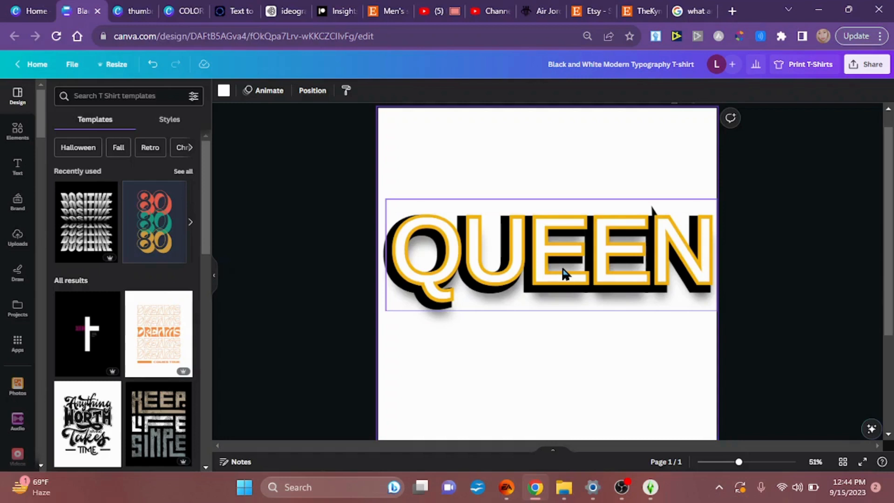
mouse_move(570, 266)
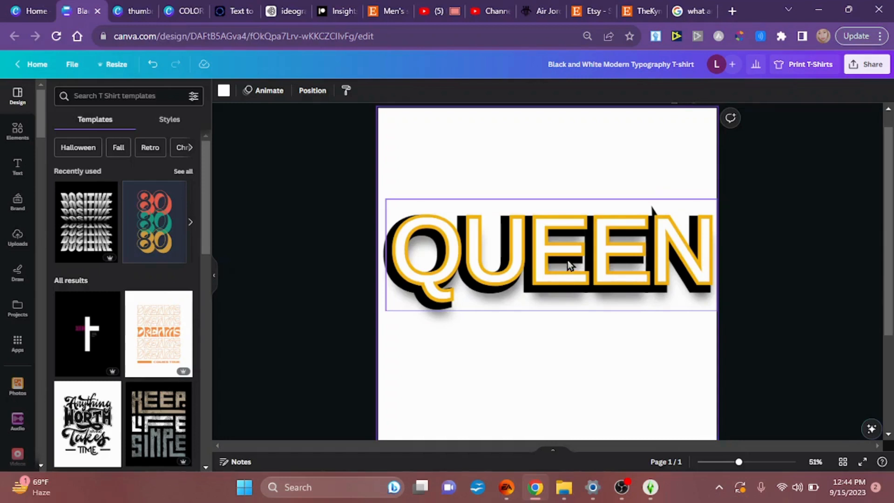
mouse_move(598, 347)
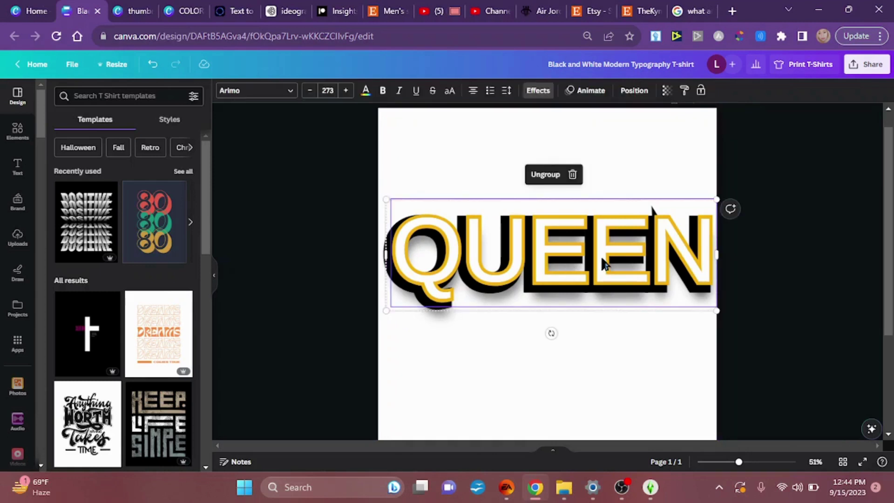
Dismiss the 'Add template as new page?' prompt, leaving the template details panel visible
click(545, 174)
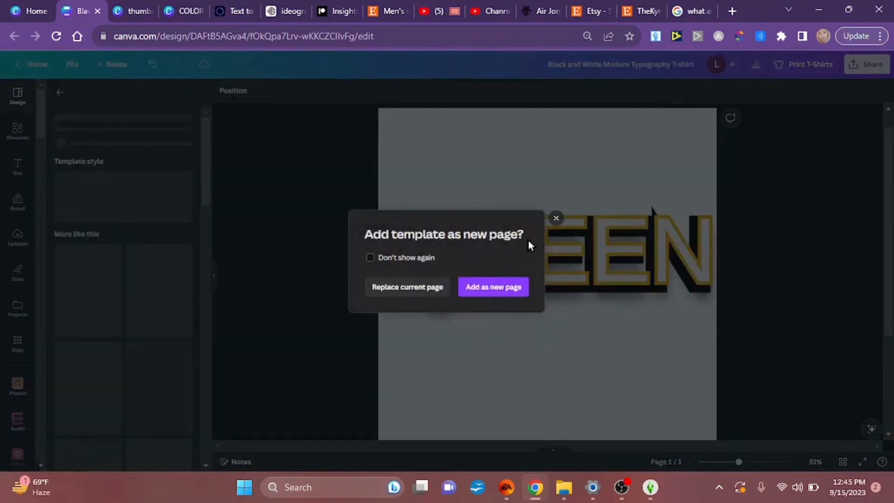
click(406, 286)
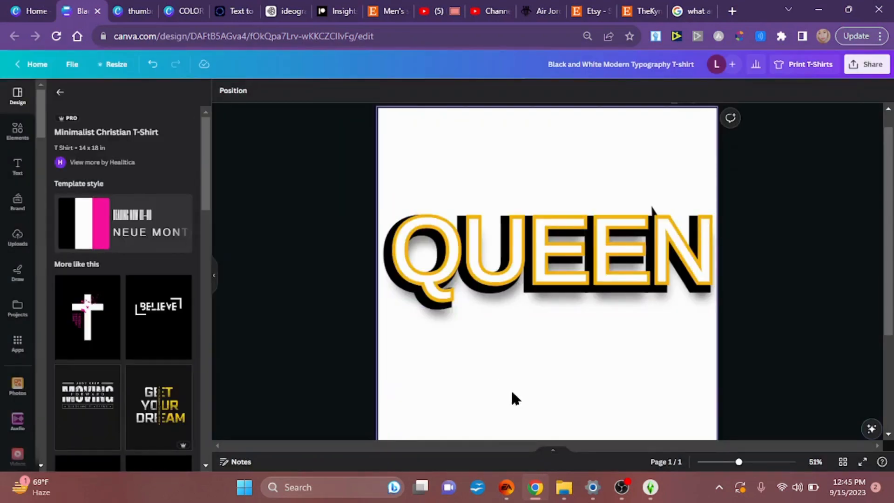
Nudge the white QUEEN layer so the black shadow shows as a thin 3D edge, then deselect
click(566, 251)
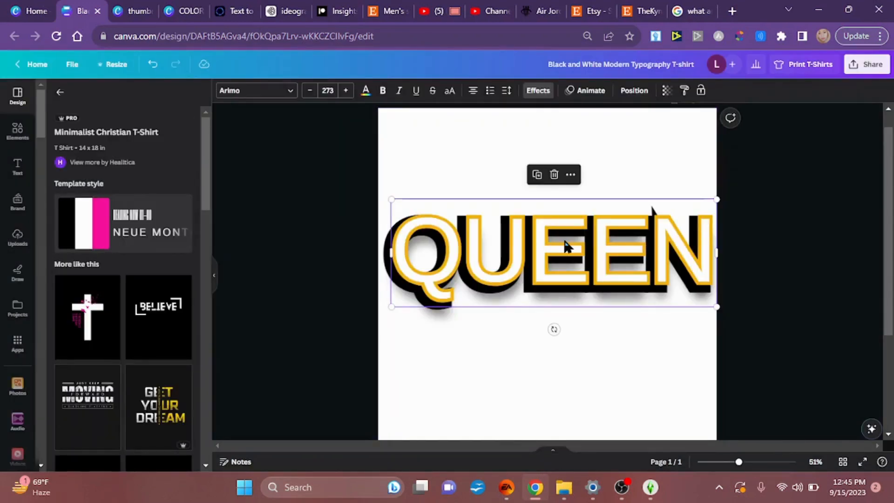
drag(553, 253, 550, 260)
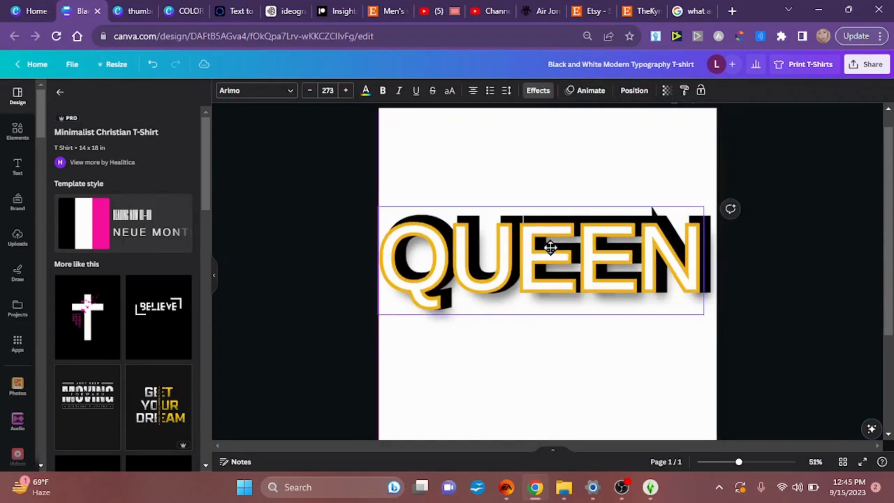
drag(551, 247, 553, 252)
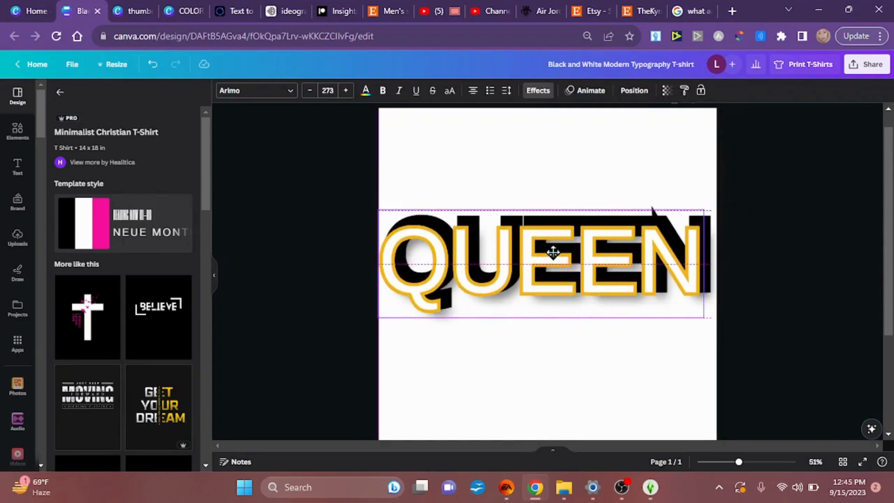
drag(553, 251, 547, 250)
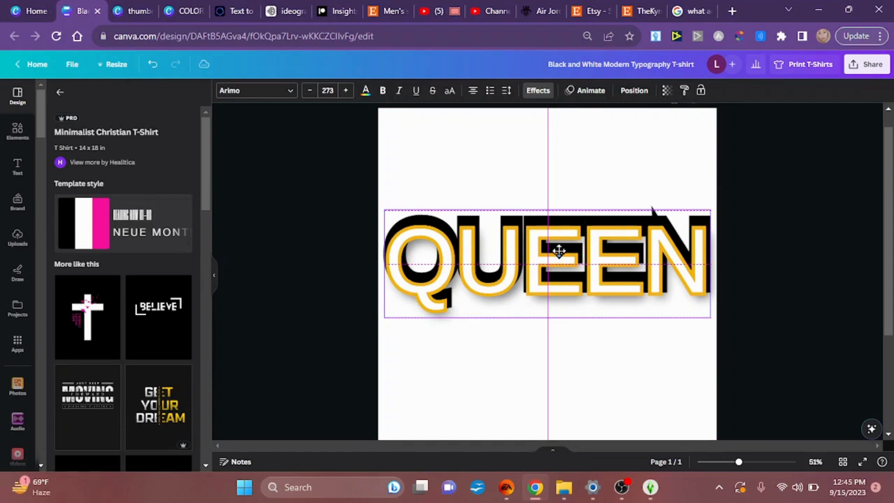
drag(548, 251, 558, 248)
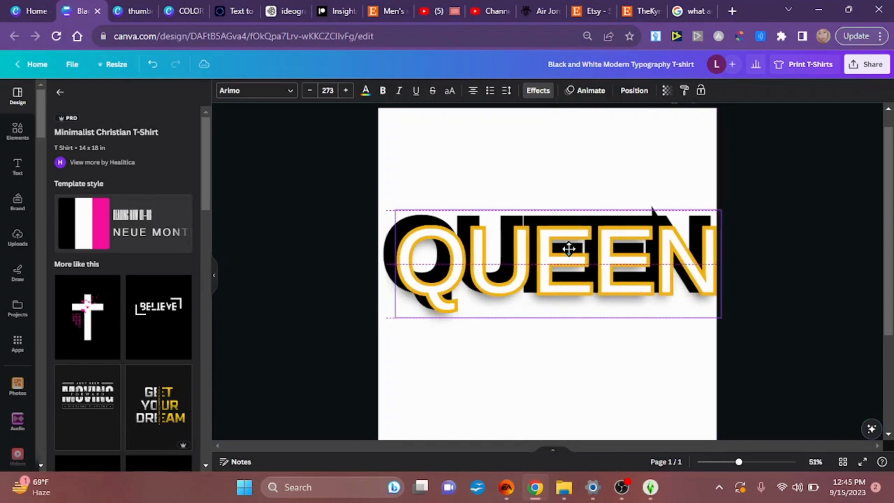
drag(567, 248, 553, 236)
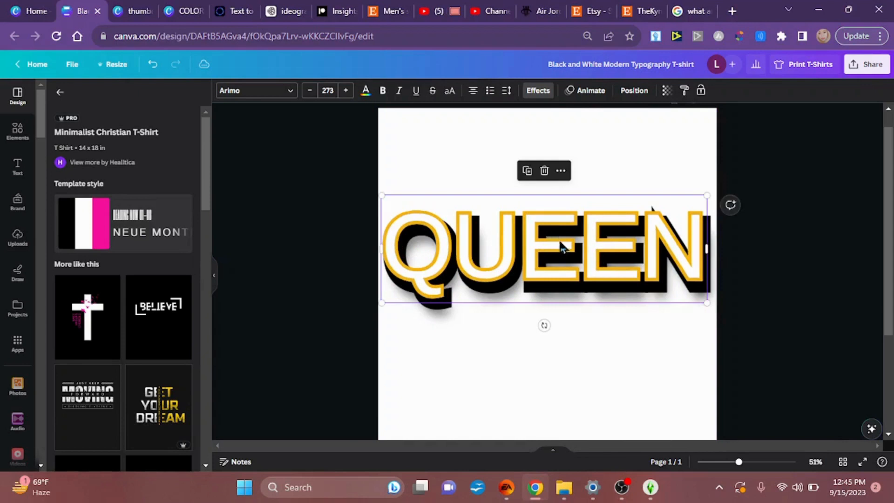
drag(558, 248, 561, 260)
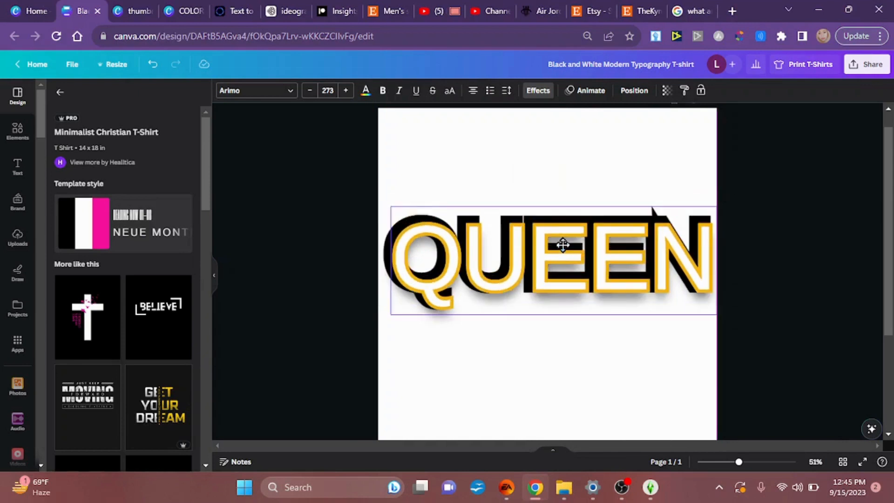
mouse_move(556, 221)
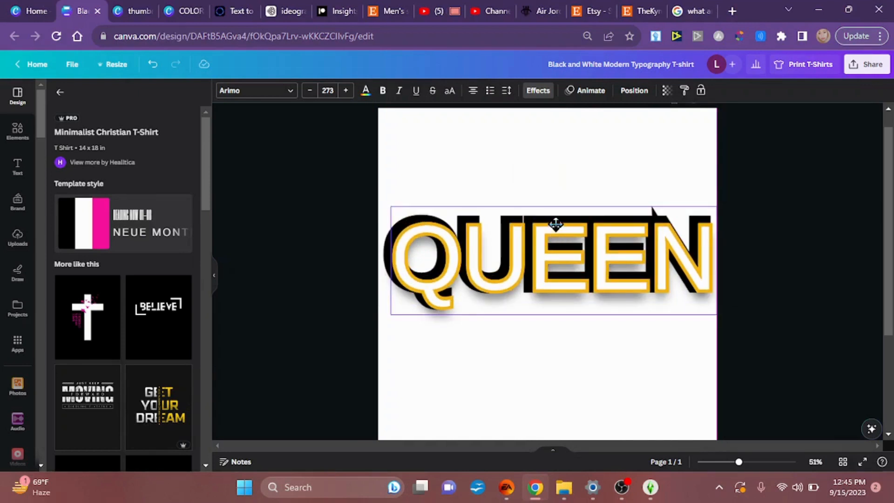
drag(555, 224, 551, 239)
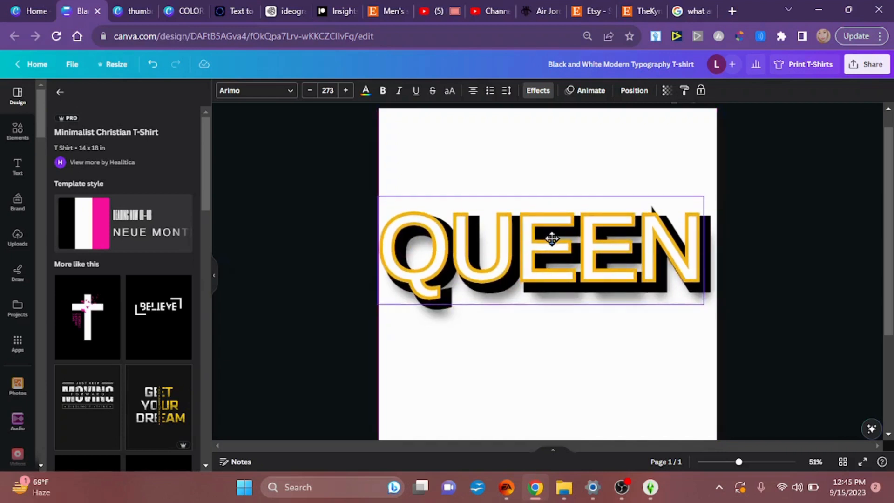
drag(550, 239, 556, 242)
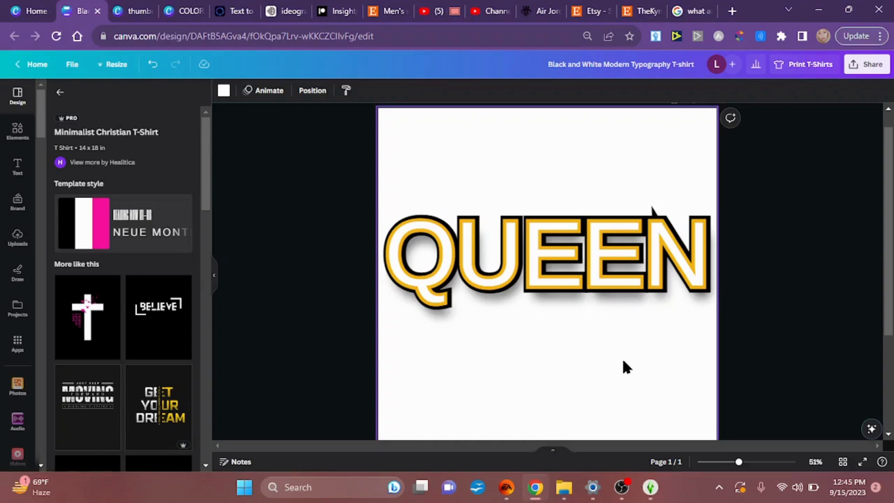
click(333, 11)
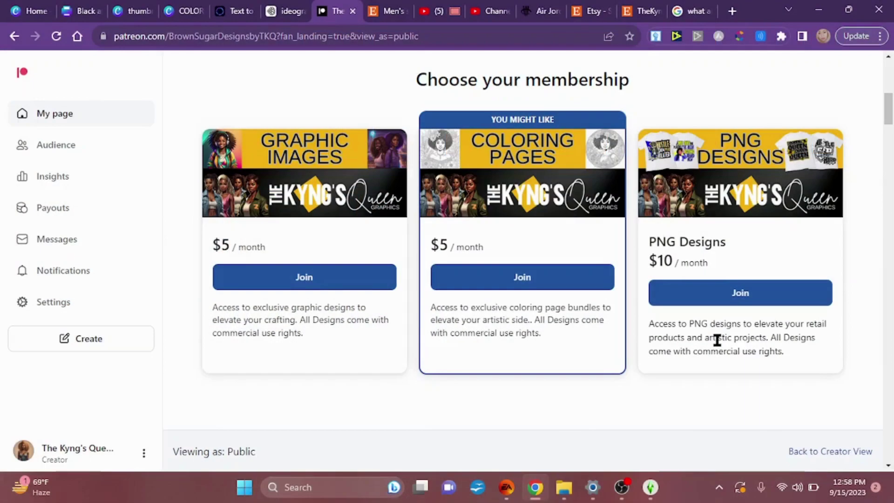